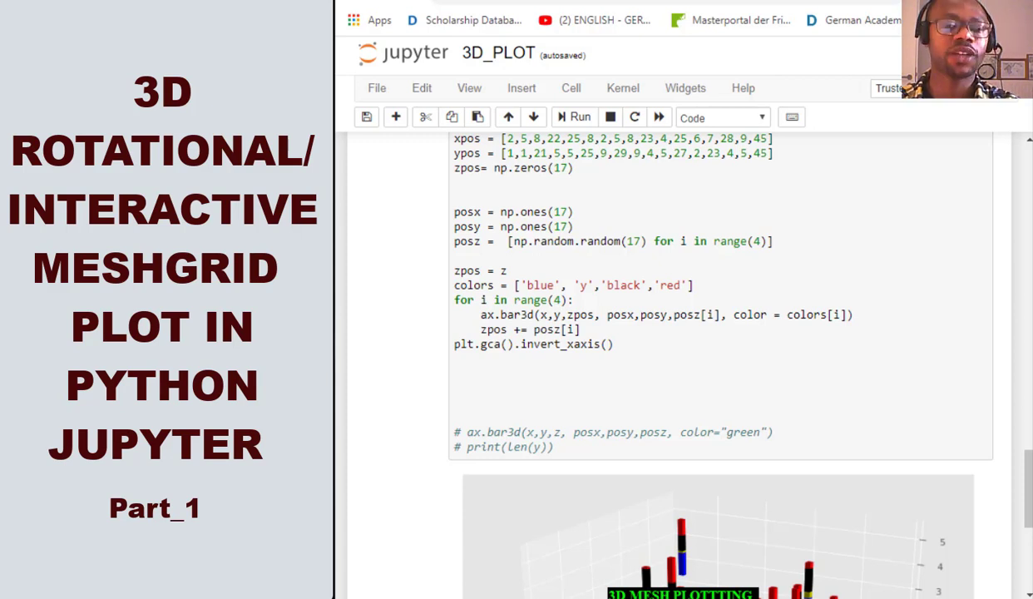
{"action": "mouse_move", "coordinate": [1017, 449]}
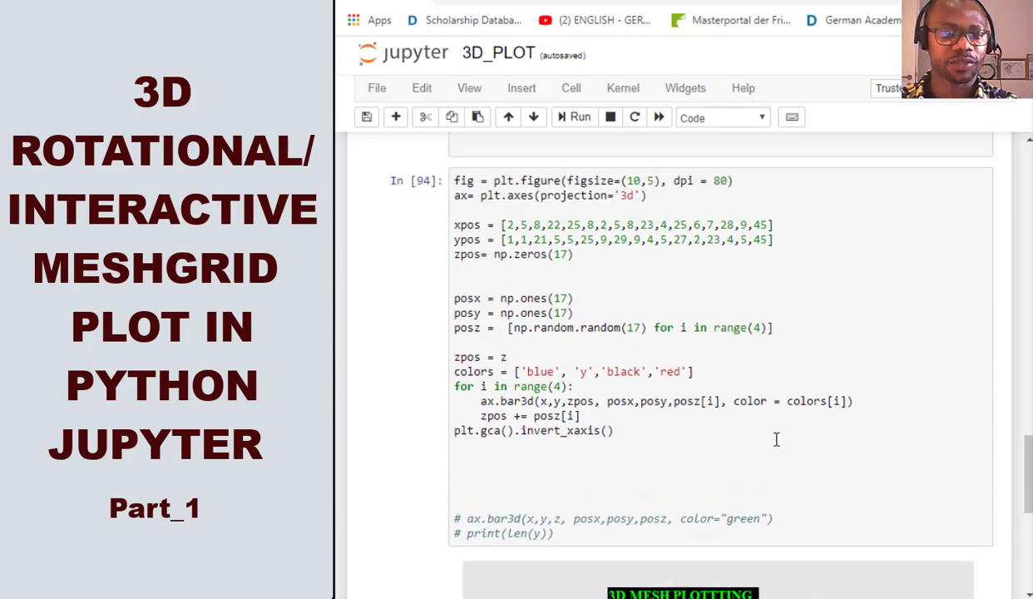
Step: Scroll past the finished stacked 3D bar chart to the empty In [ ] cell below
{"action": "scroll", "scroll_direction": "down", "scroll_amount": 3}
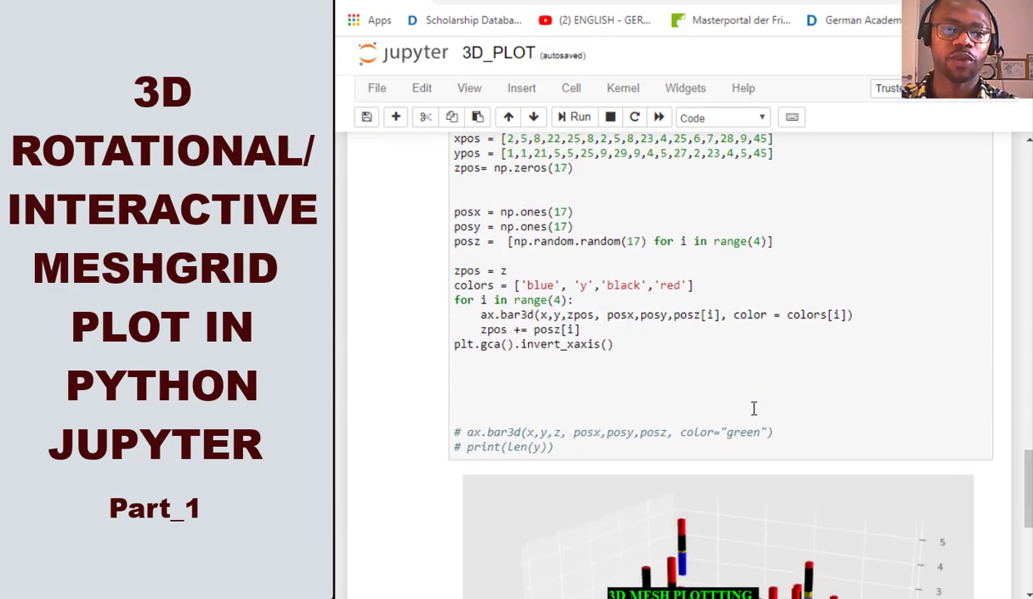
{"action": "mouse_move", "coordinate": [766, 415]}
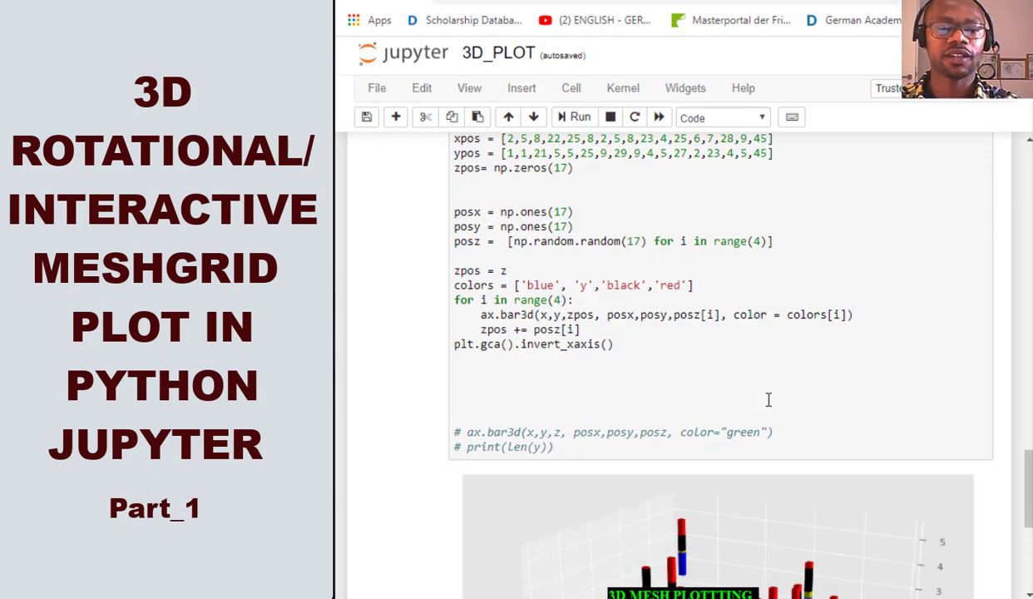
{"action": "mouse_move", "coordinate": [763, 407]}
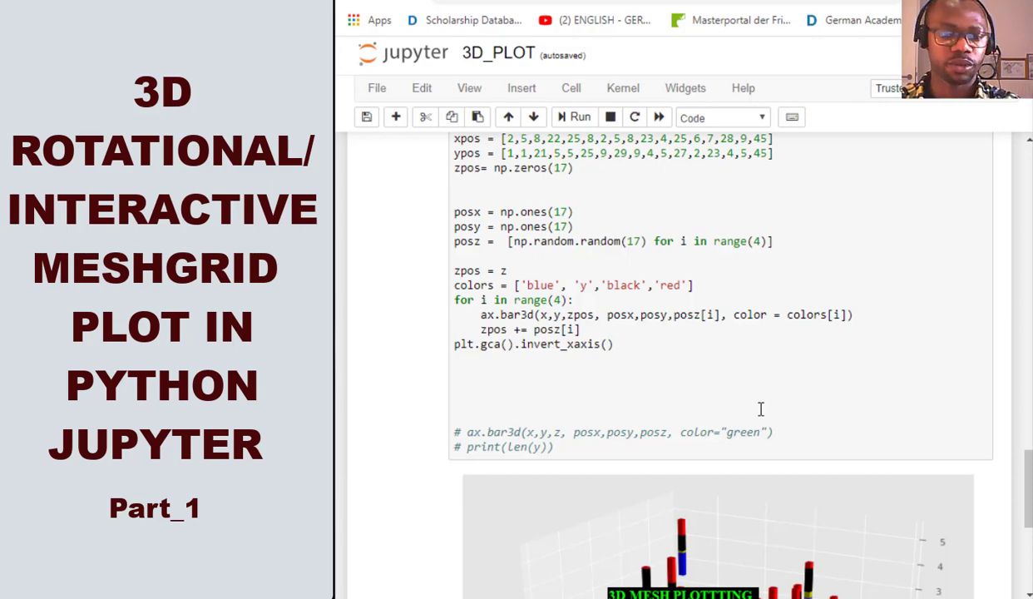
{"action": "scroll", "scroll_direction": "down", "scroll_amount": 3}
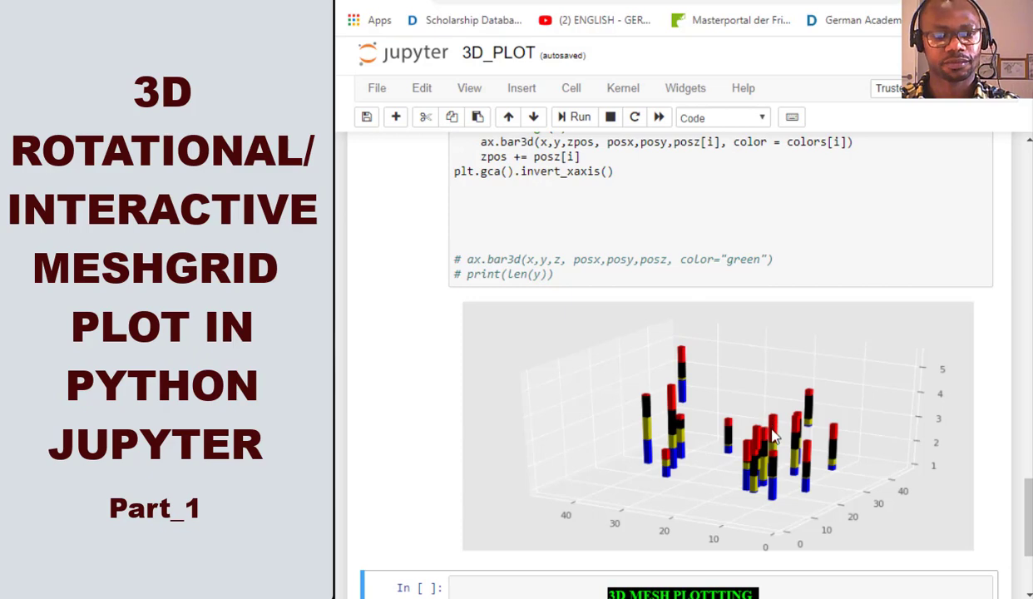
{"action": "mouse_move", "coordinate": [719, 451]}
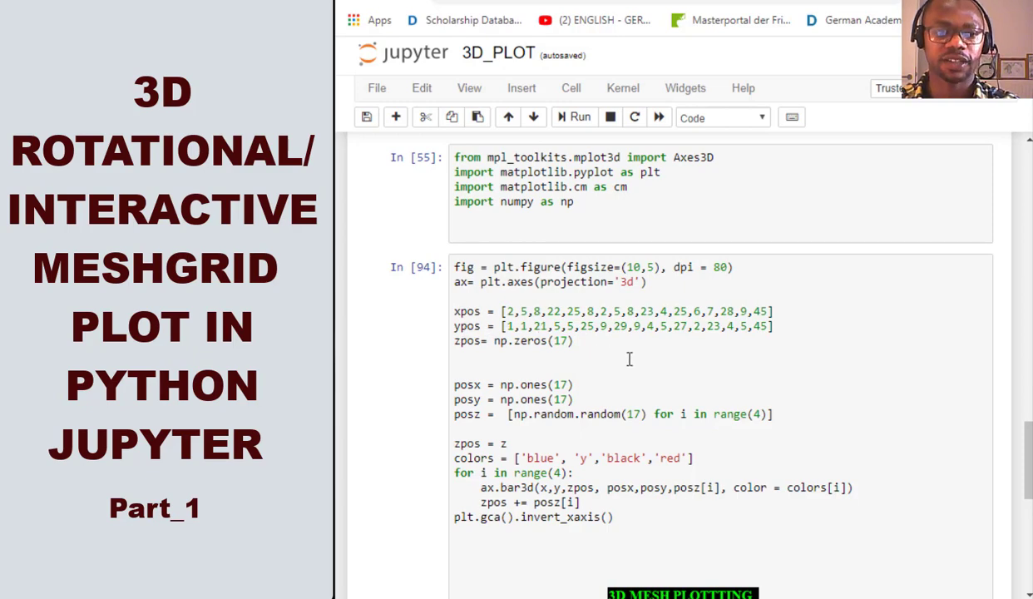
{"action": "scroll", "scroll_direction": "down", "scroll_amount": 3}
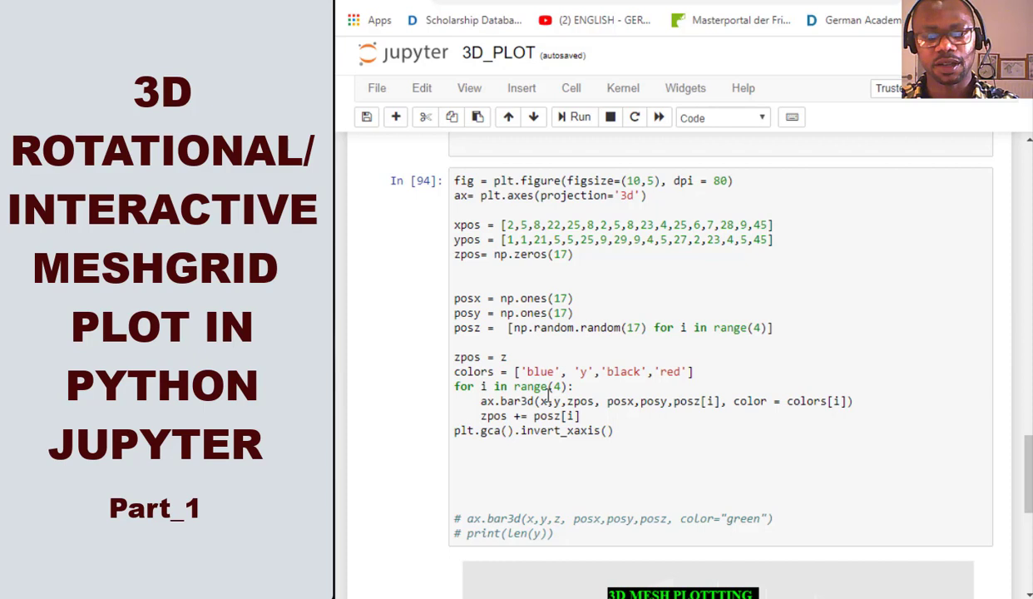
{"action": "double_click", "coordinate": [516, 400]}
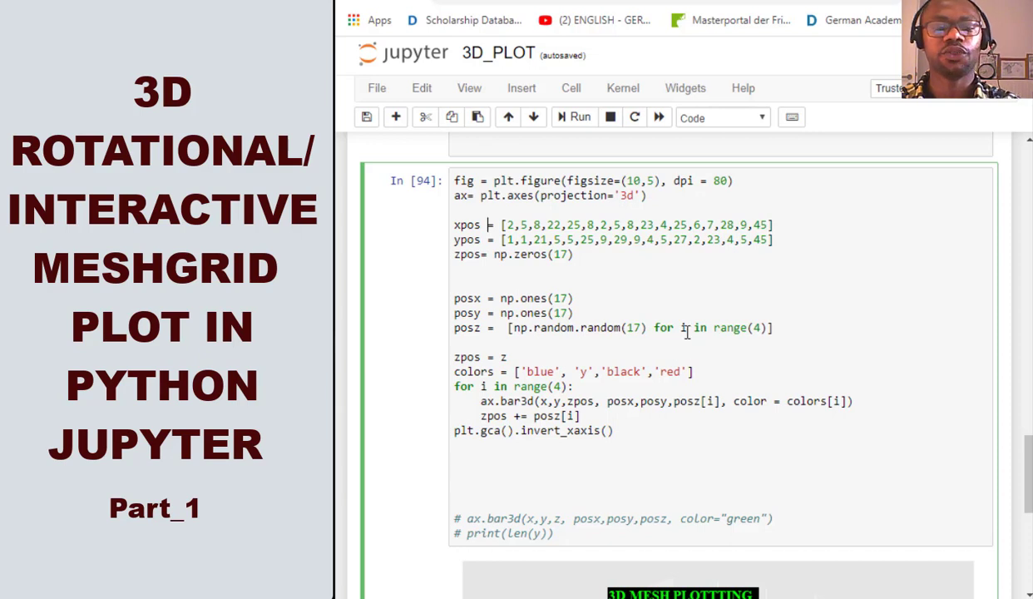
{"action": "scroll", "scroll_direction": "down", "scroll_amount": 3}
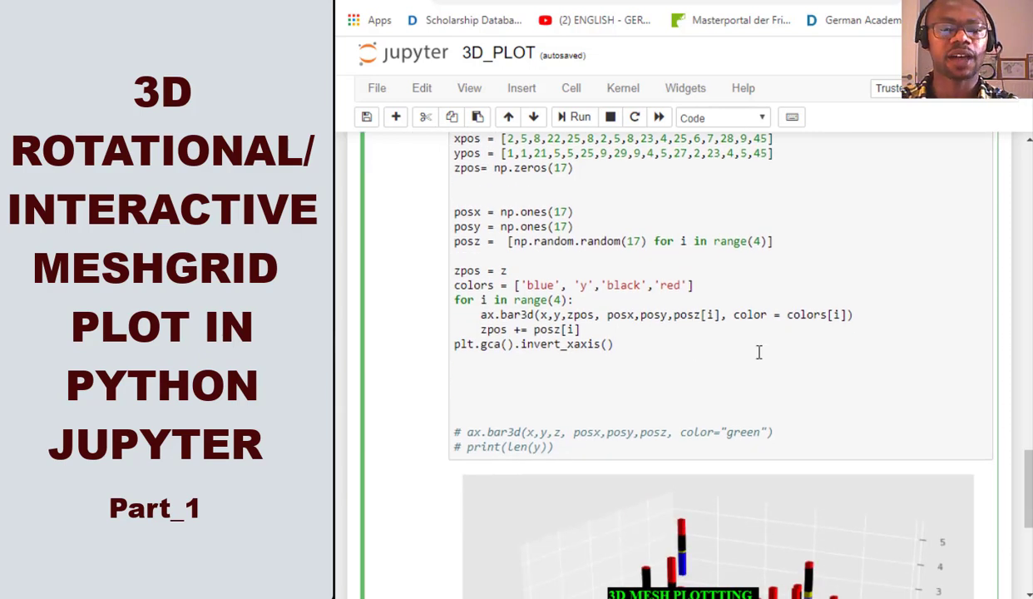
{"action": "scroll", "scroll_direction": "down", "scroll_amount": 3}
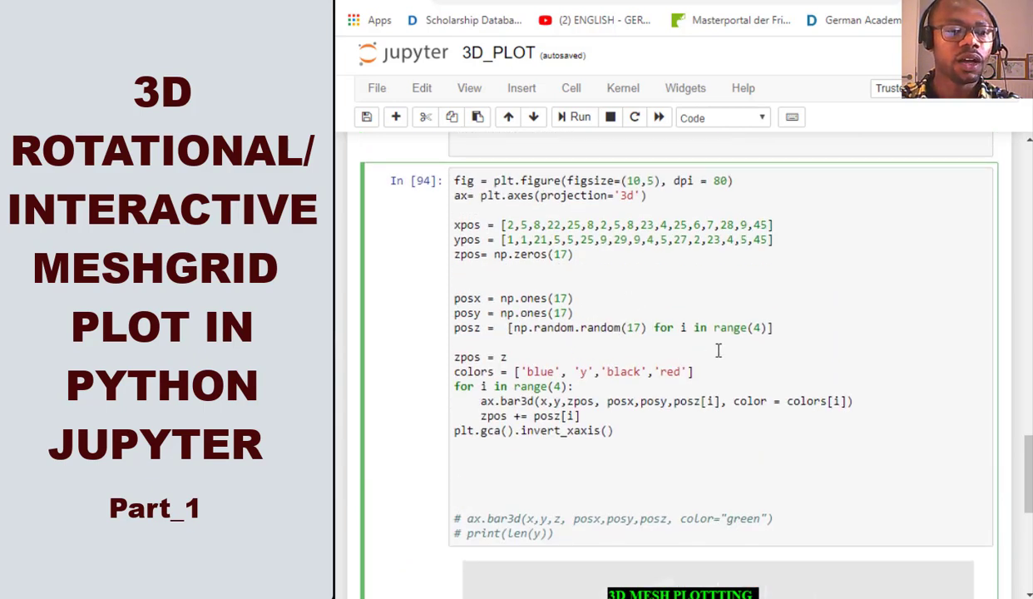
{"action": "mouse_move", "coordinate": [757, 384]}
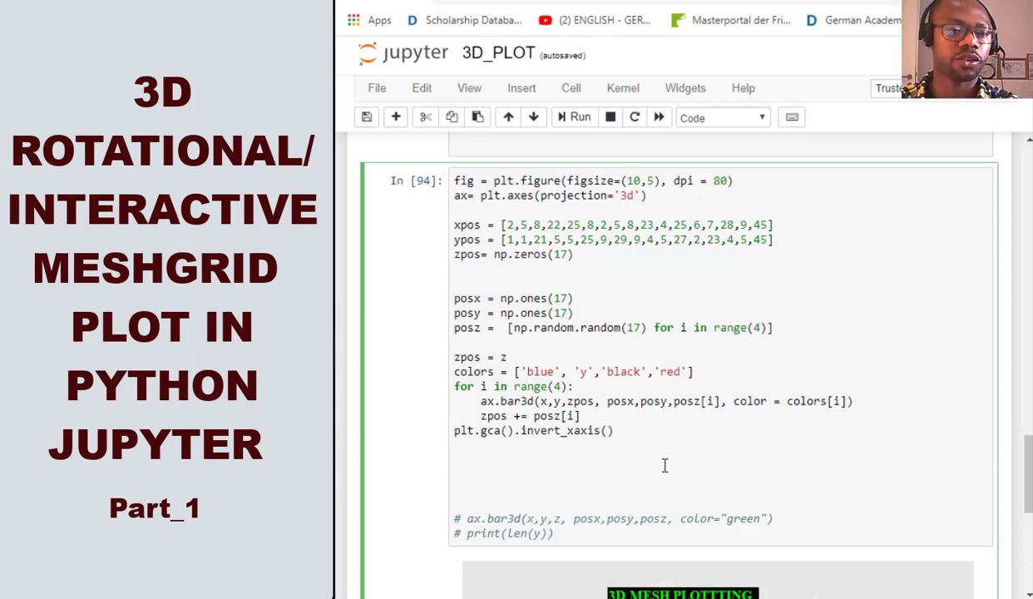
{"action": "left_click", "coordinate": [575, 117]}
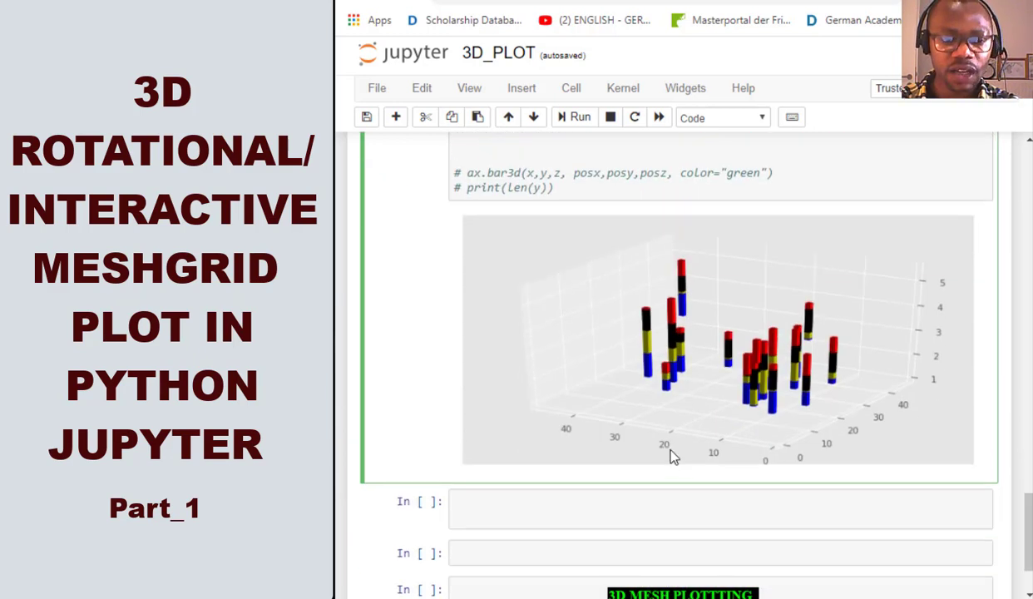
{"action": "scroll", "scroll_direction": "down", "scroll_amount": 3}
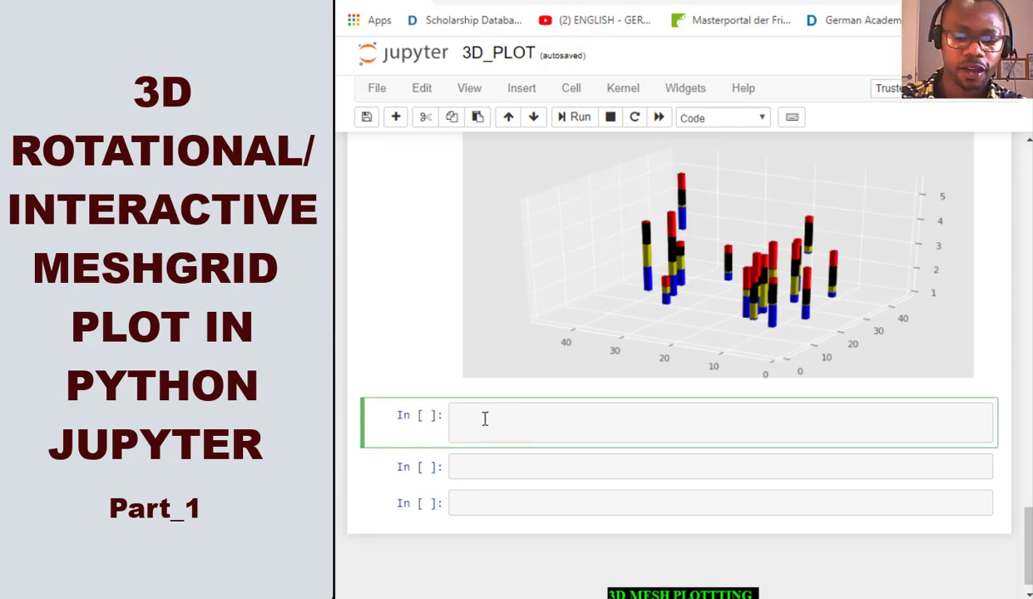
Step: Enter 'import plotly.graph_objects as gr' and 'import numpy as np' and run the cell
{"action": "type", "text": "i"}
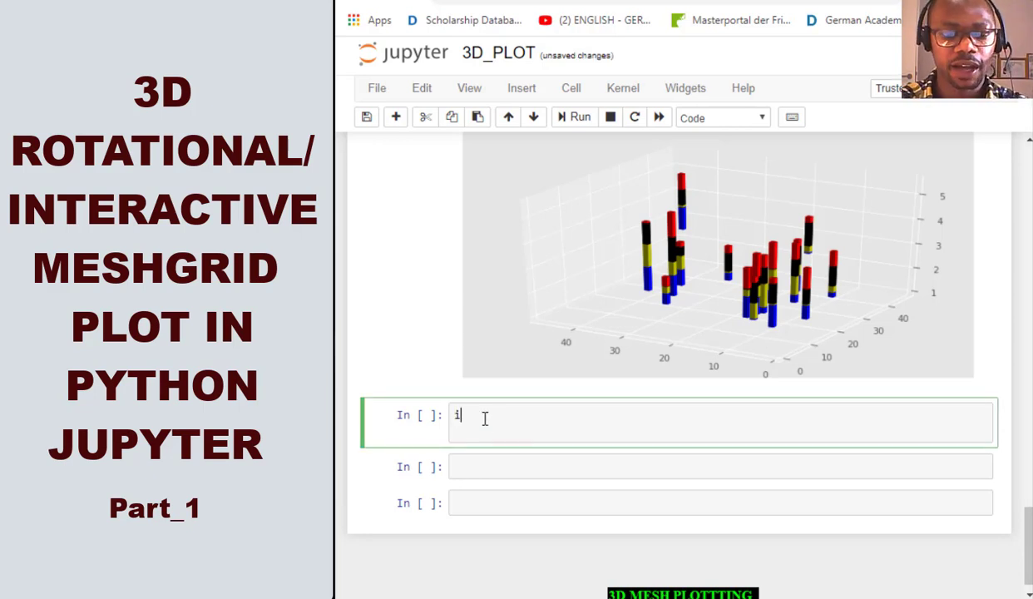
{"action": "type", "text": "mport"}
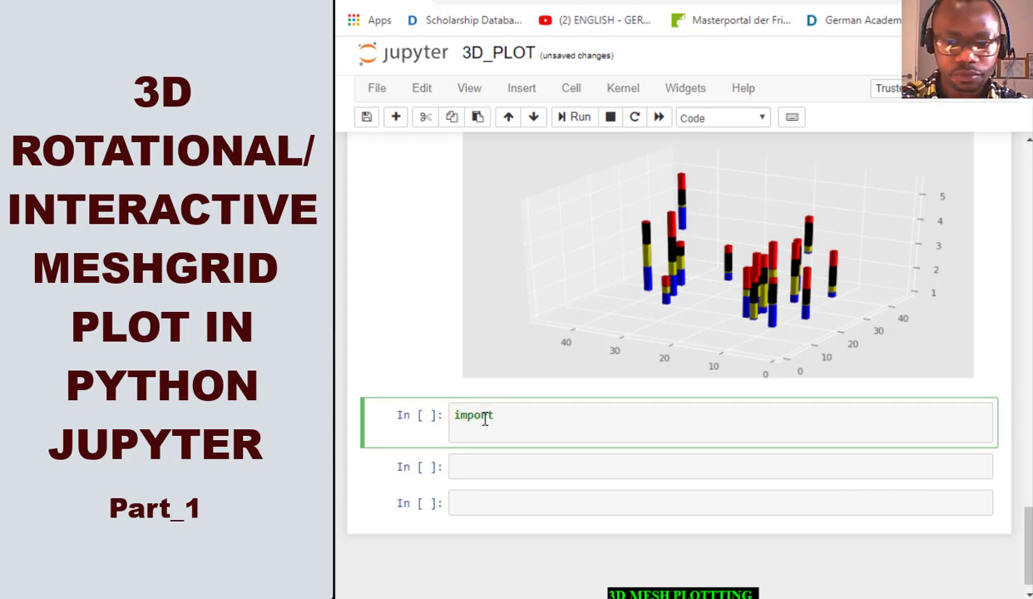
{"action": "type", "text": "plotly"}
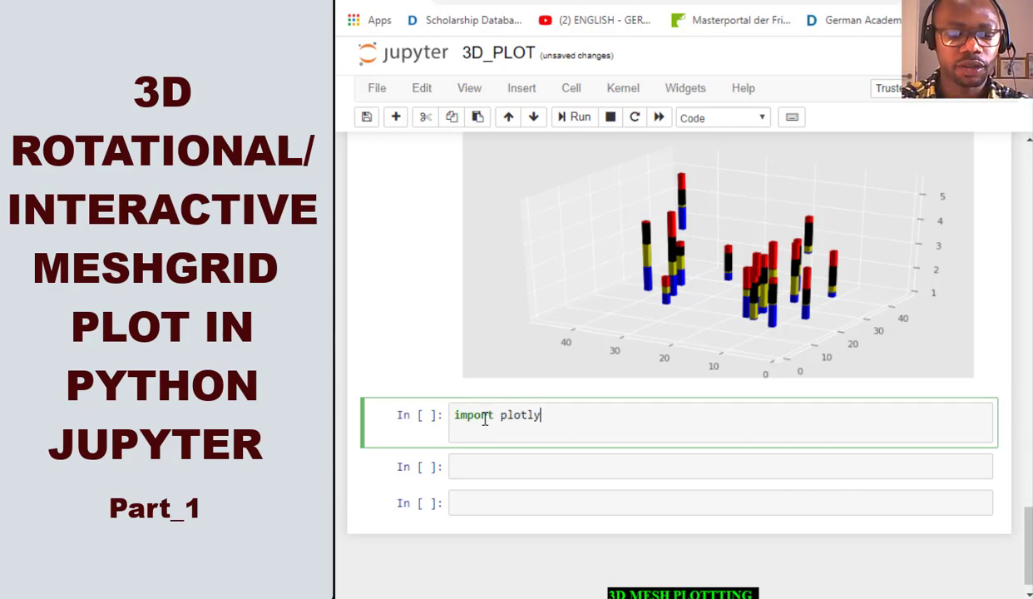
{"action": "type", "text": ".grap"}
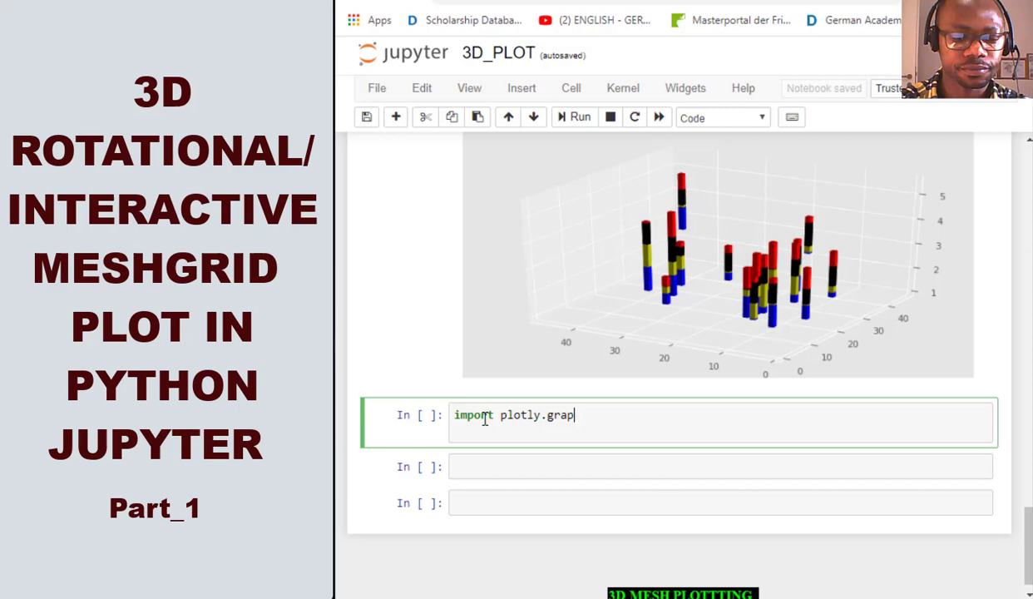
{"action": "type", "text": "h"}
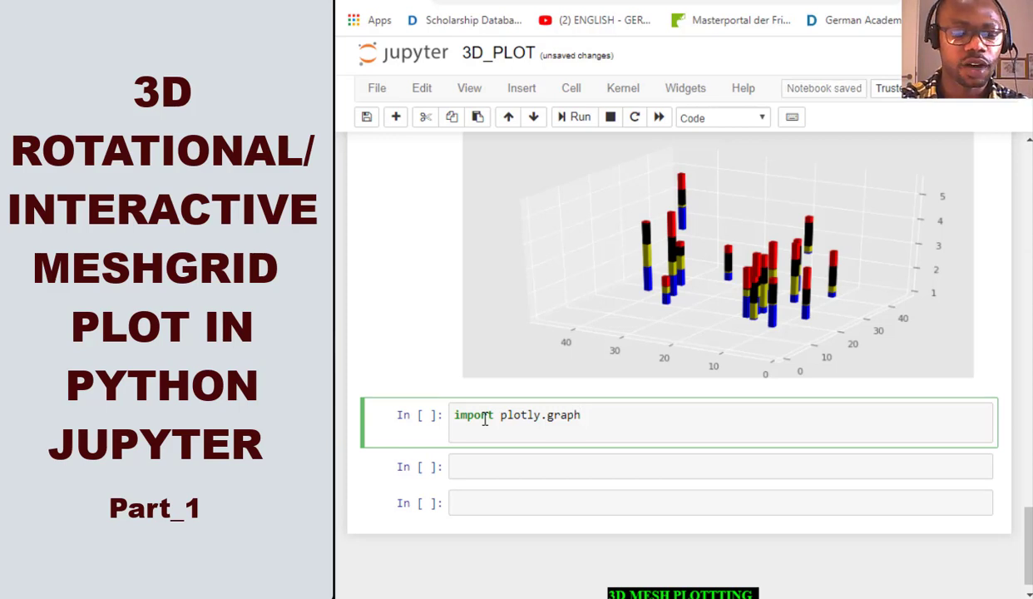
{"action": "type", "text": "_objects"}
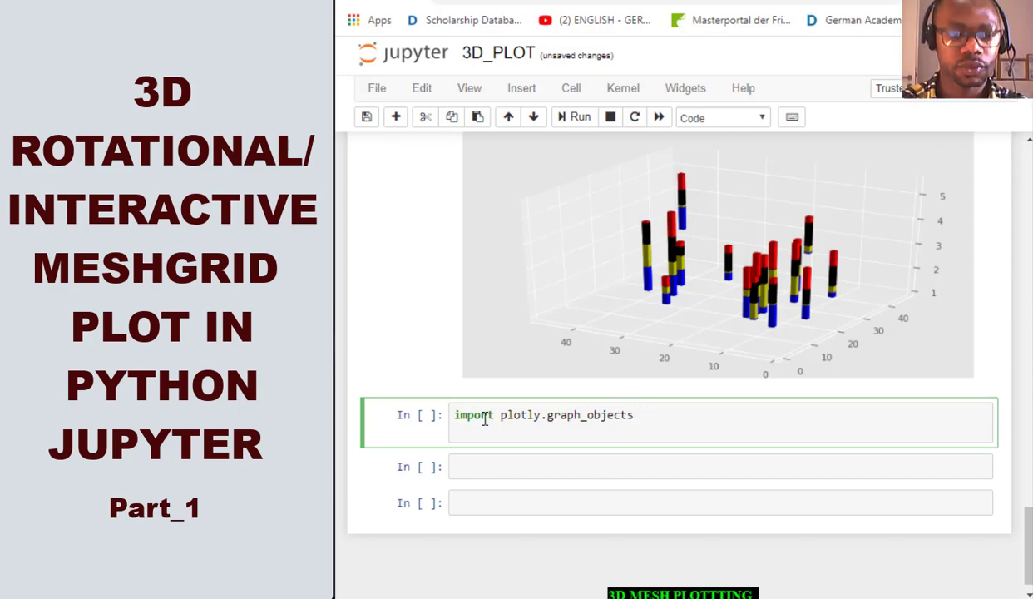
{"action": "type", "text": "as"}
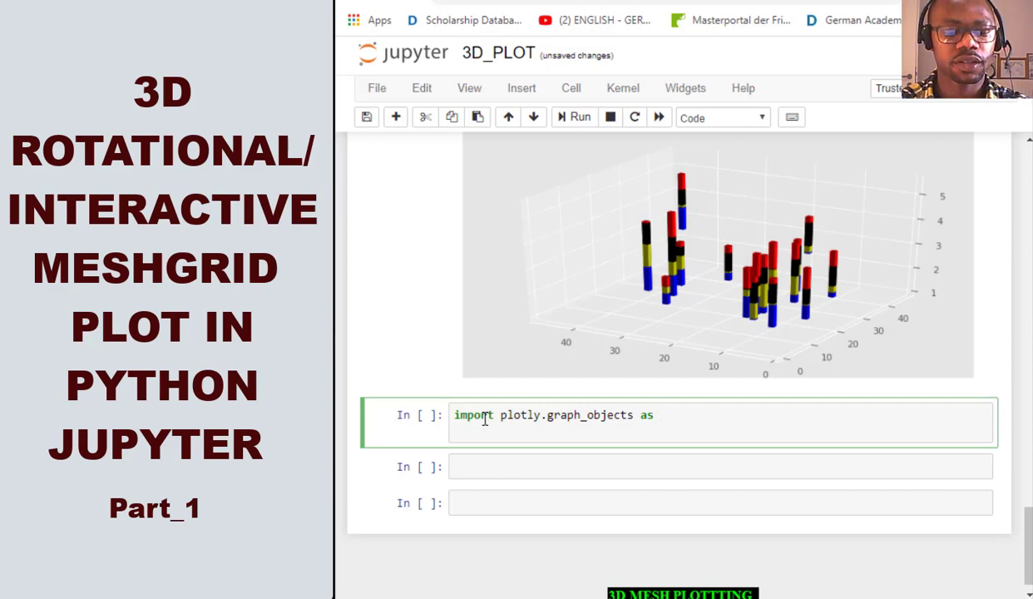
{"action": "type", "text": "gr"}
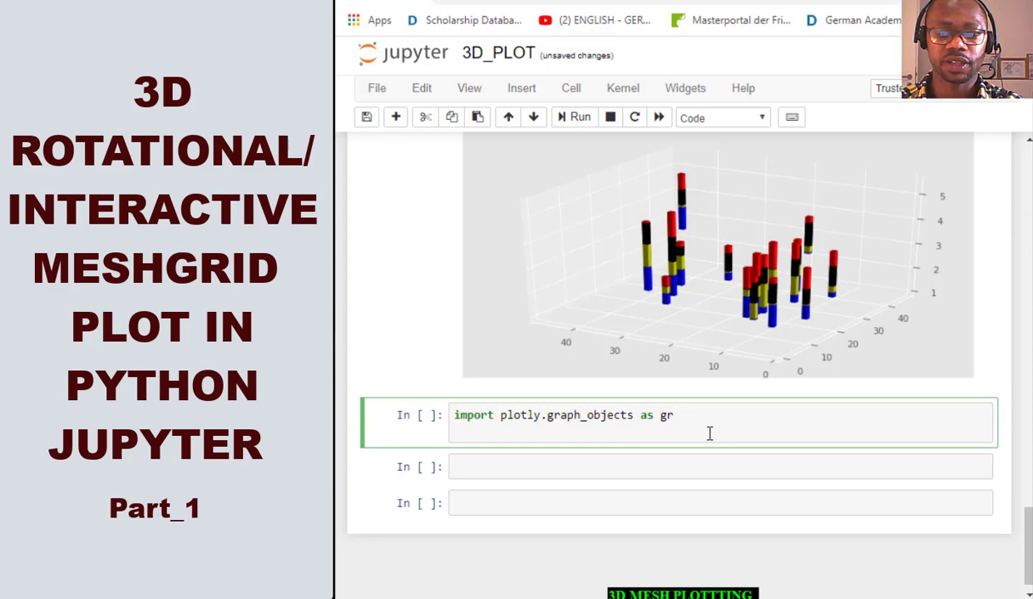
{"action": "type", "text": "import numpy as np"}
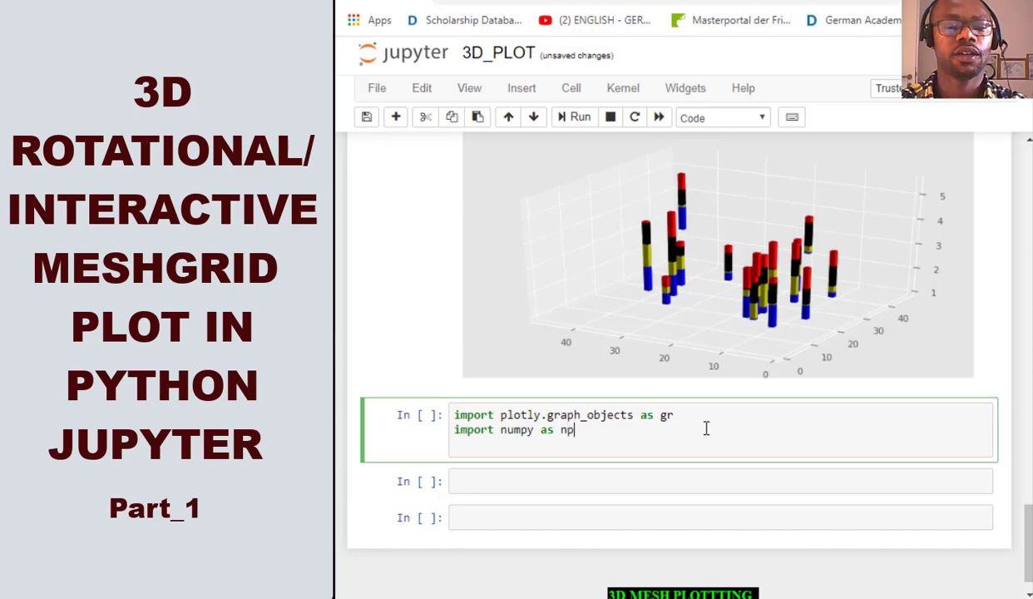
{"action": "left_click", "coordinate": [579, 116]}
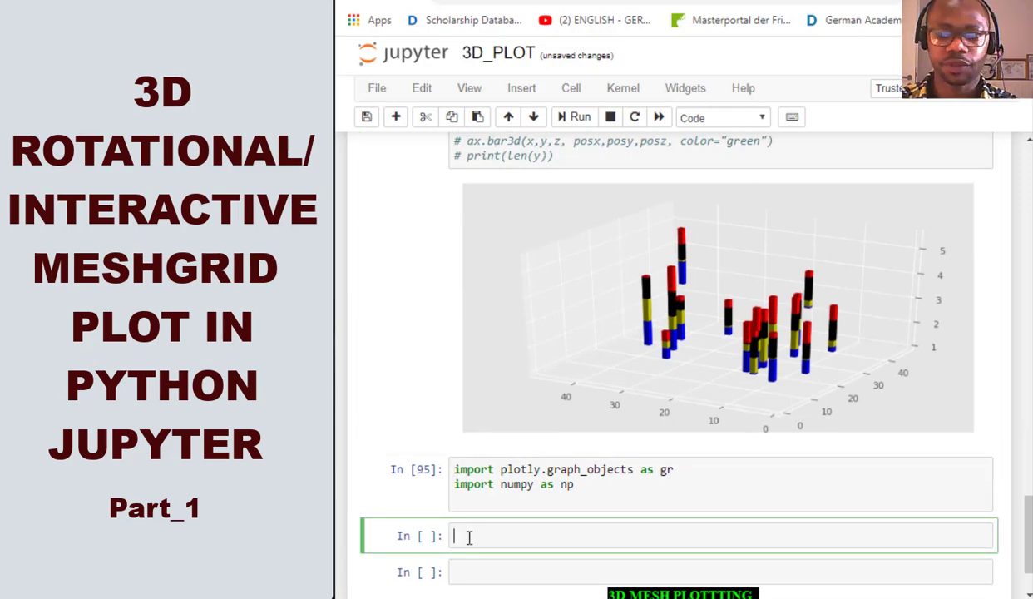
Step: Write fig = plt.figure(figsize=(10,5), dpi=80) and A_new = xpos,ypos,zpos, then run it
{"action": "type", "text": "fig = plt.figure(figsize=(10,5), dpi = 80)"}
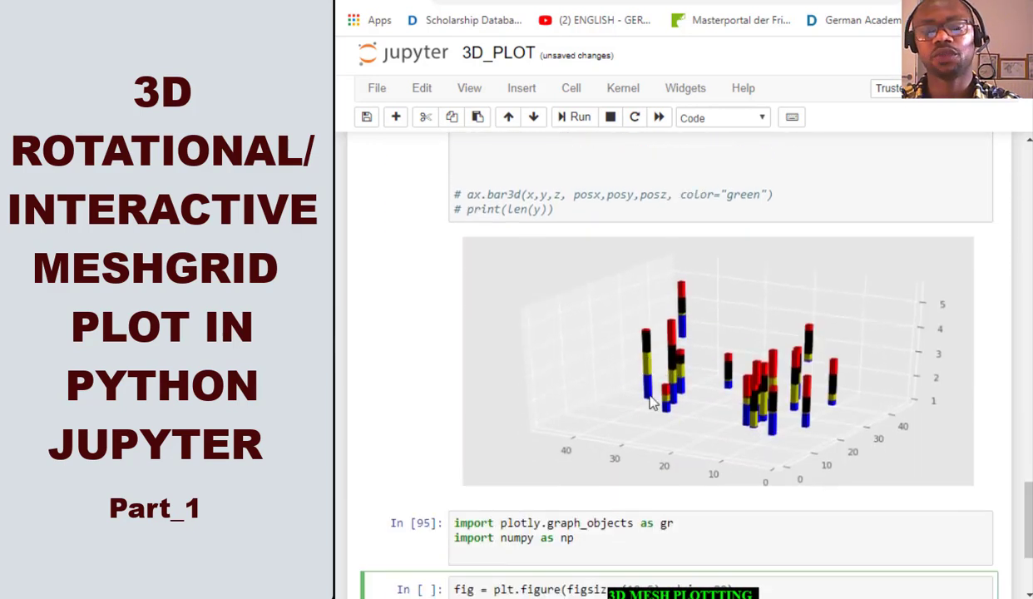
{"action": "scroll", "scroll_direction": "down", "scroll_amount": 3}
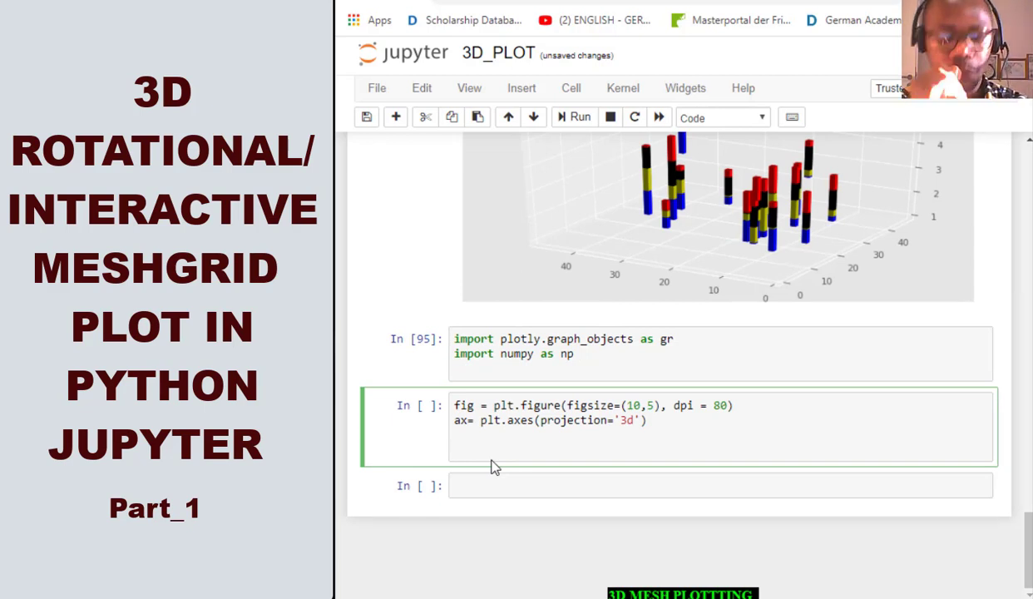
{"action": "type", "text": "A"}
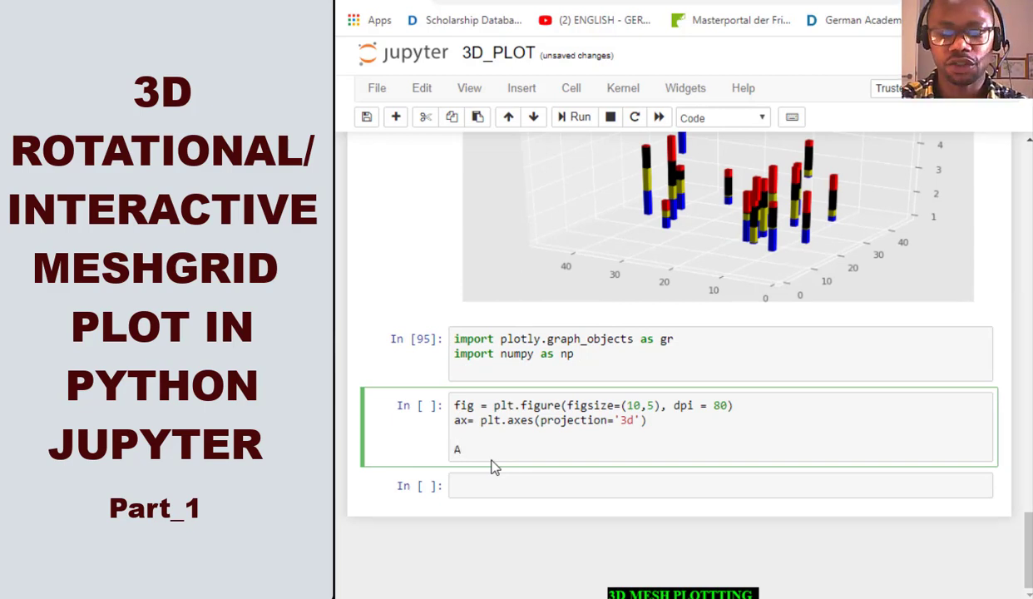
{"action": "type", "text": "_new ="}
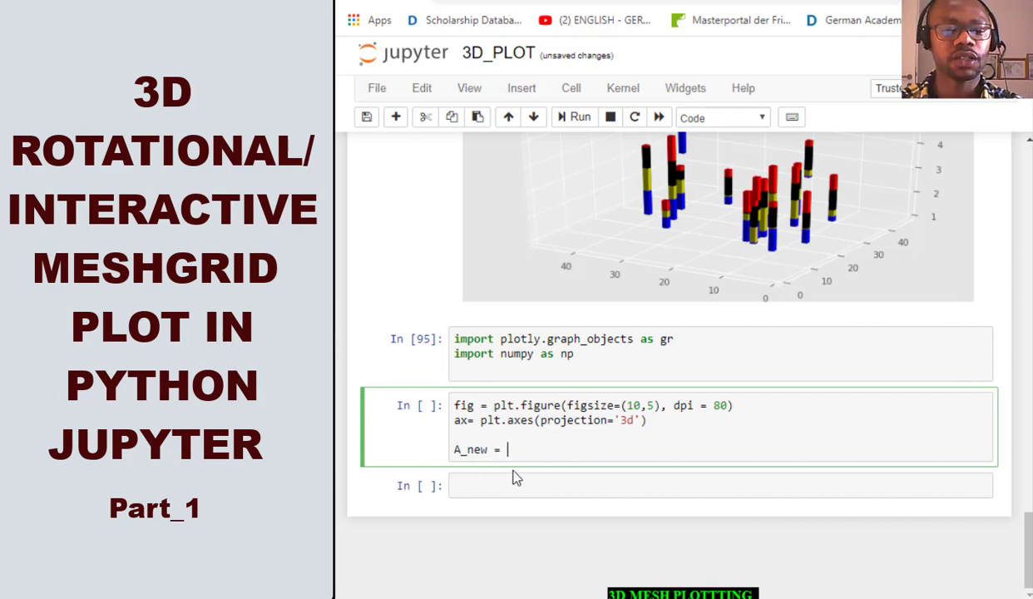
{"action": "type", "text": "xpos"}
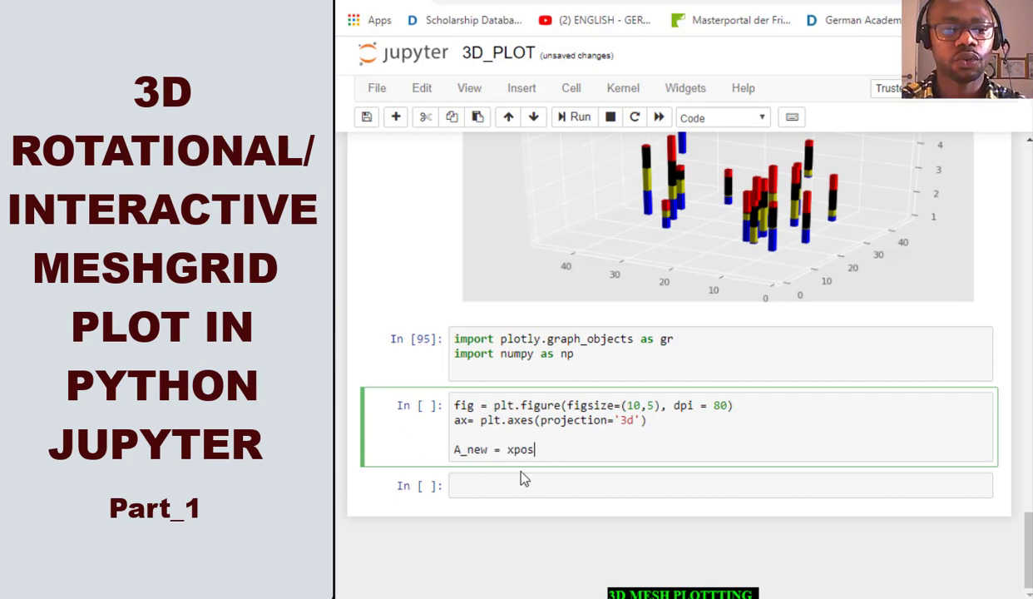
{"action": "type", "text": ",y"}
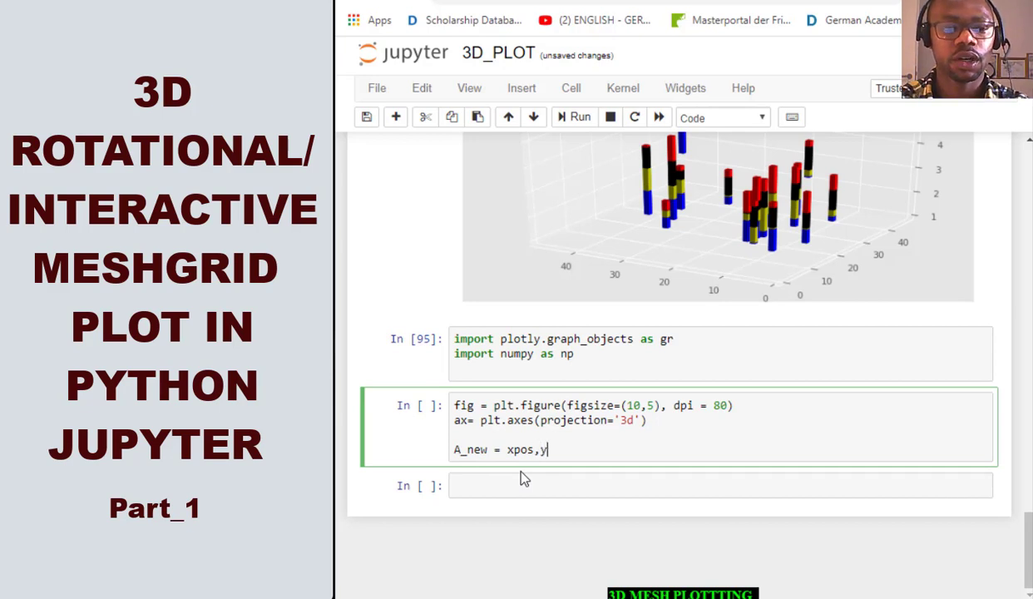
{"action": "type", "text": "pos"}
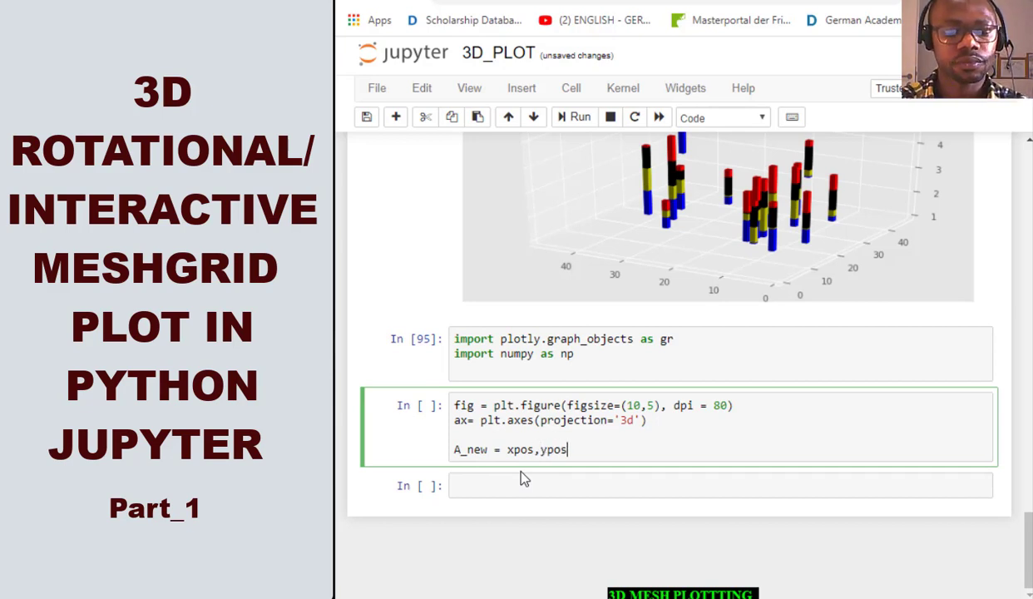
{"action": "type", "text": ",zpos"}
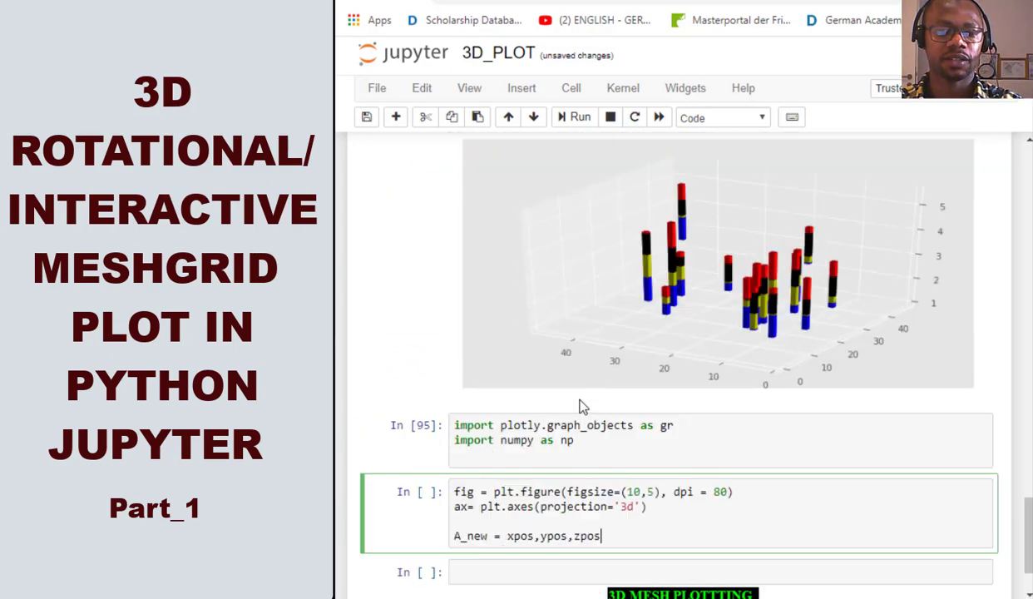
{"action": "scroll", "scroll_direction": "down", "scroll_amount": 3}
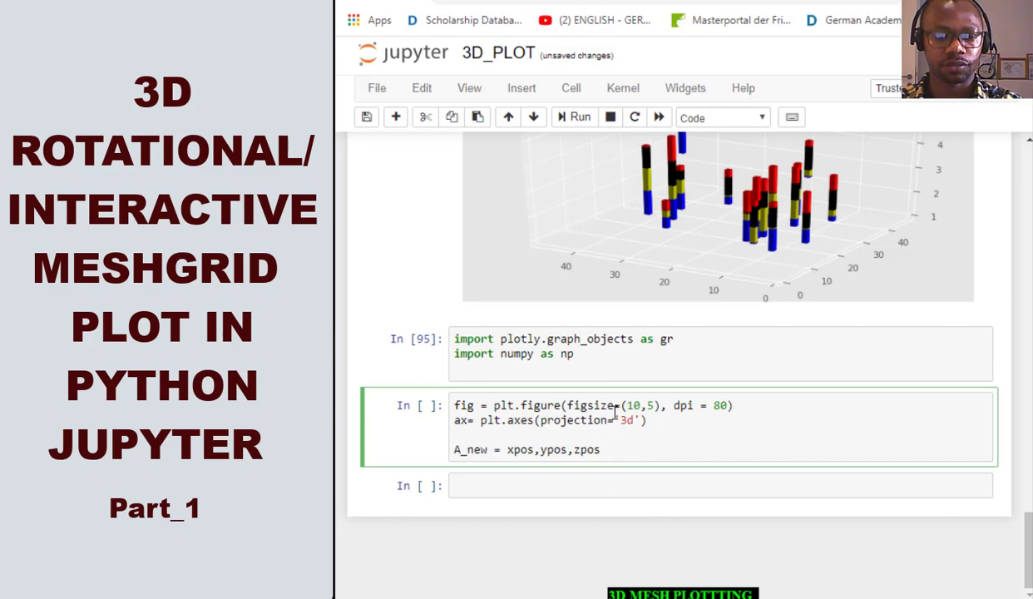
{"action": "left_click", "coordinate": [580, 116]}
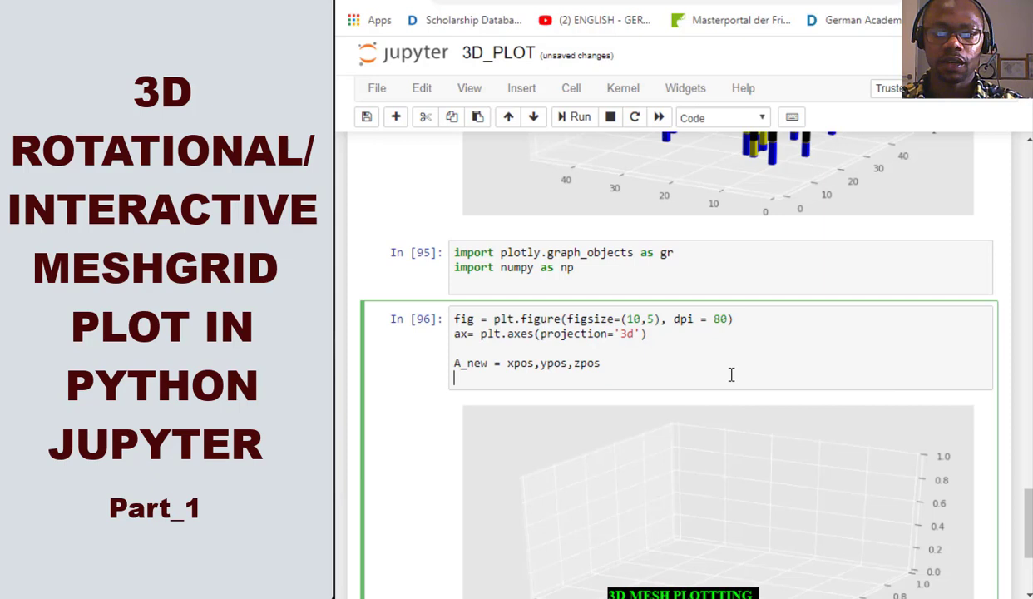
{"action": "mouse_move", "coordinate": [694, 366]}
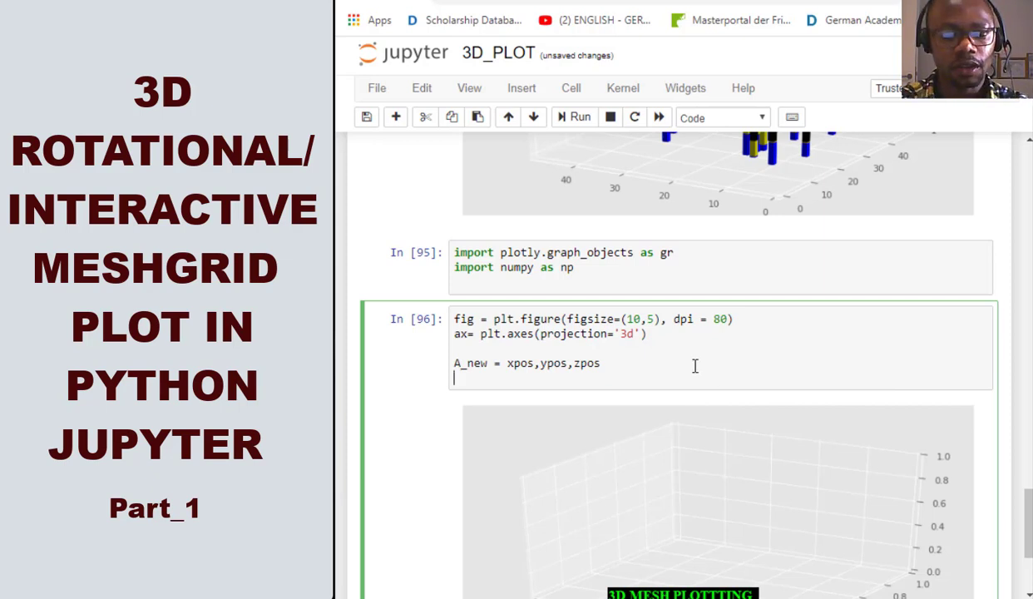
Step: Add the line x,y,z = A_new to unpack the positions
{"action": "type", "text": "x,"}
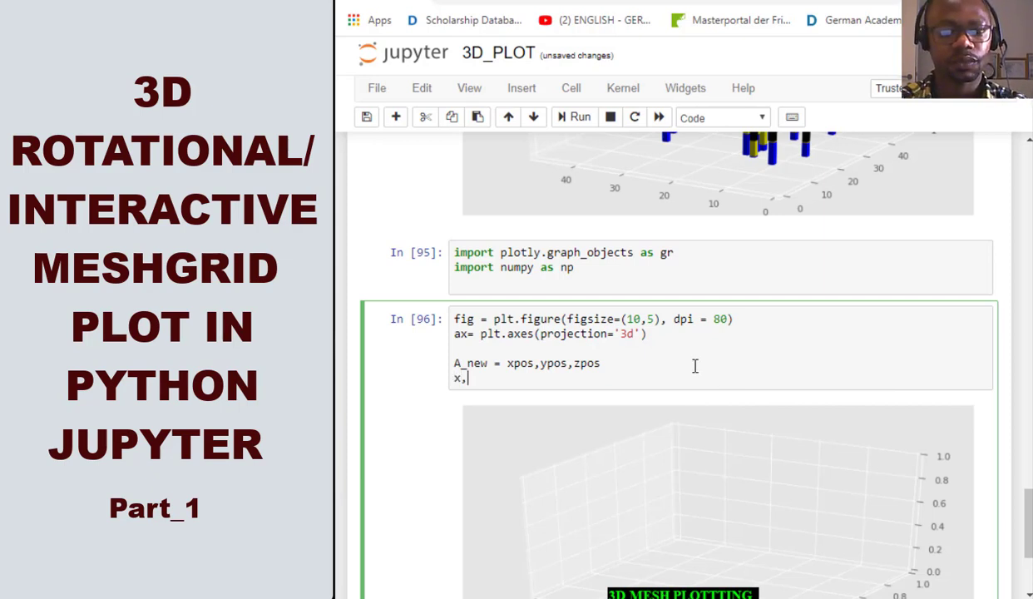
{"action": "type", "text": "y,z"}
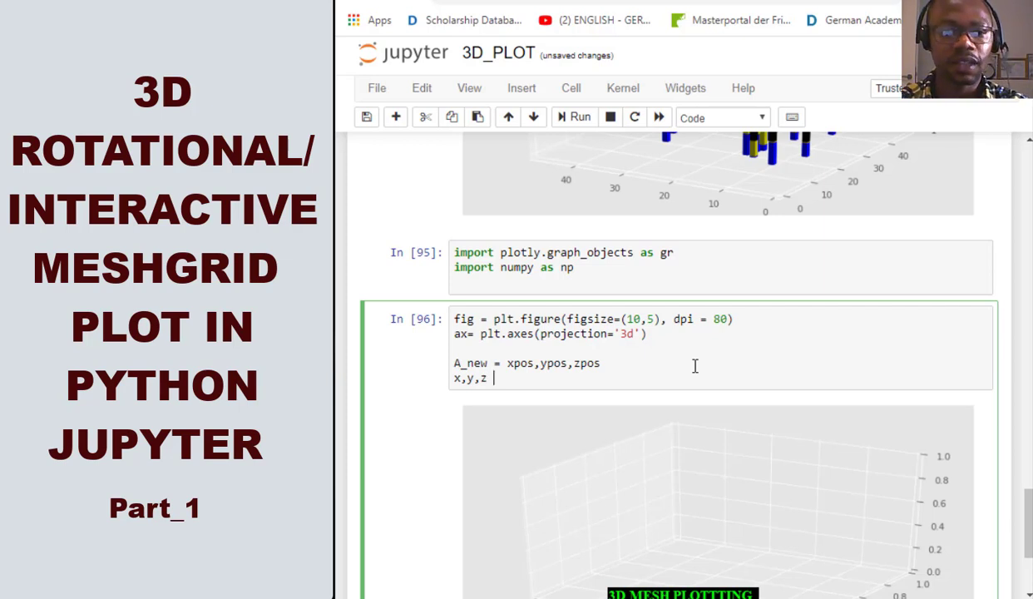
{"action": "type", "text": "A"}
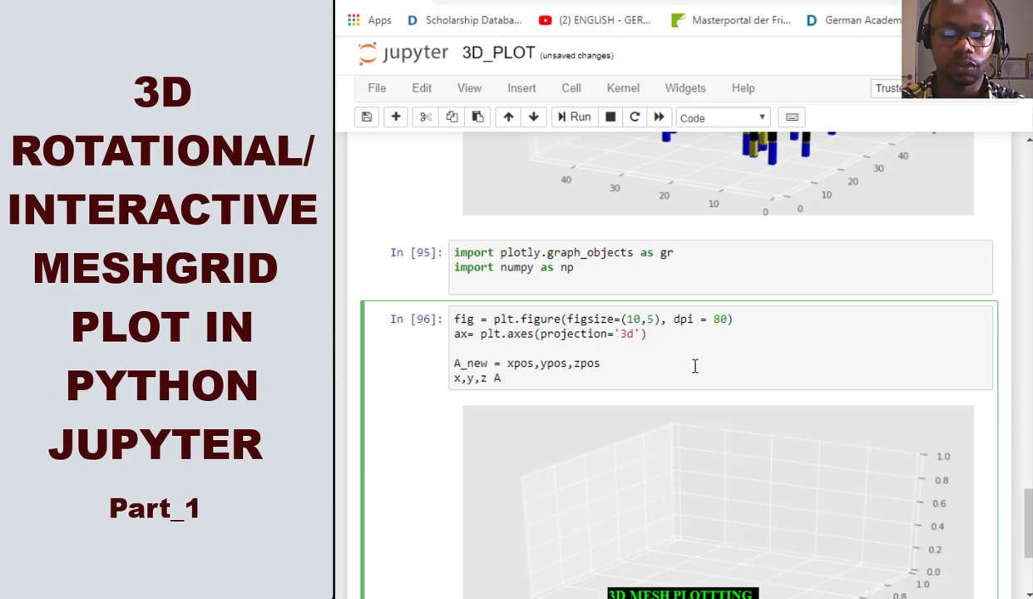
{"action": "type", "text": "+"}
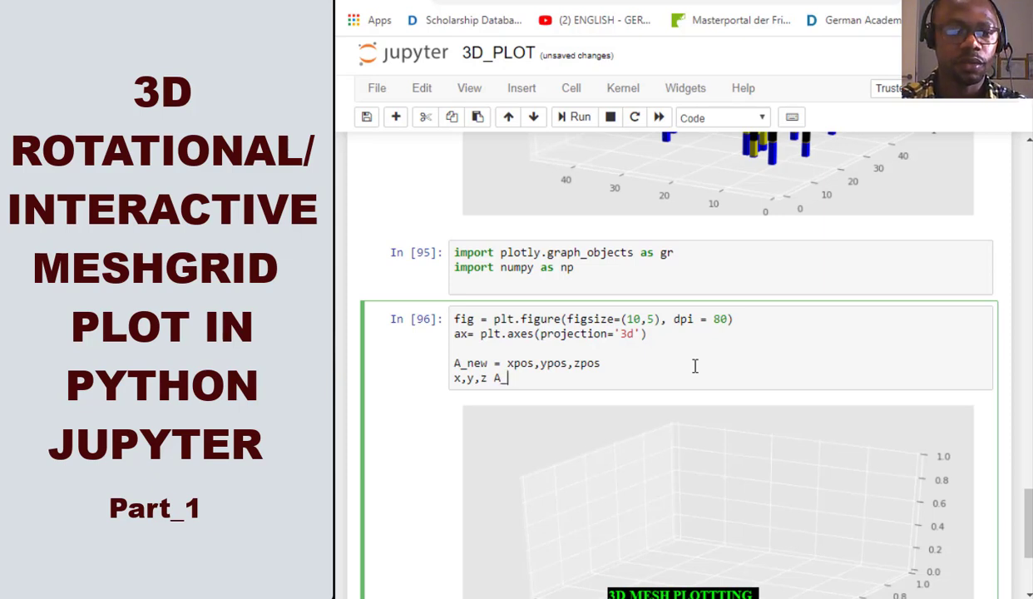
{"action": "type", "text": "_new"}
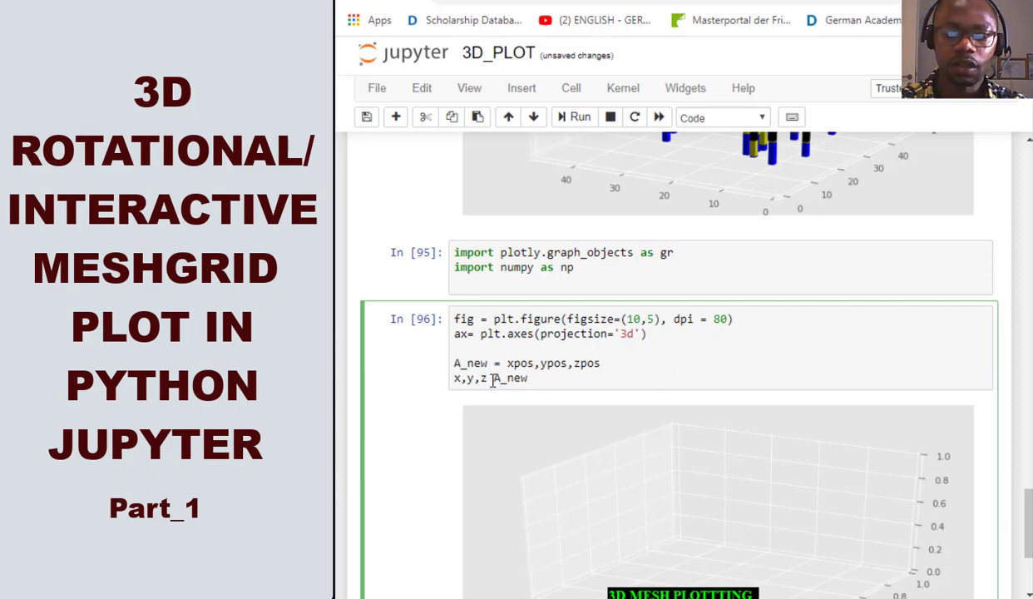
{"action": "type", "text": "="}
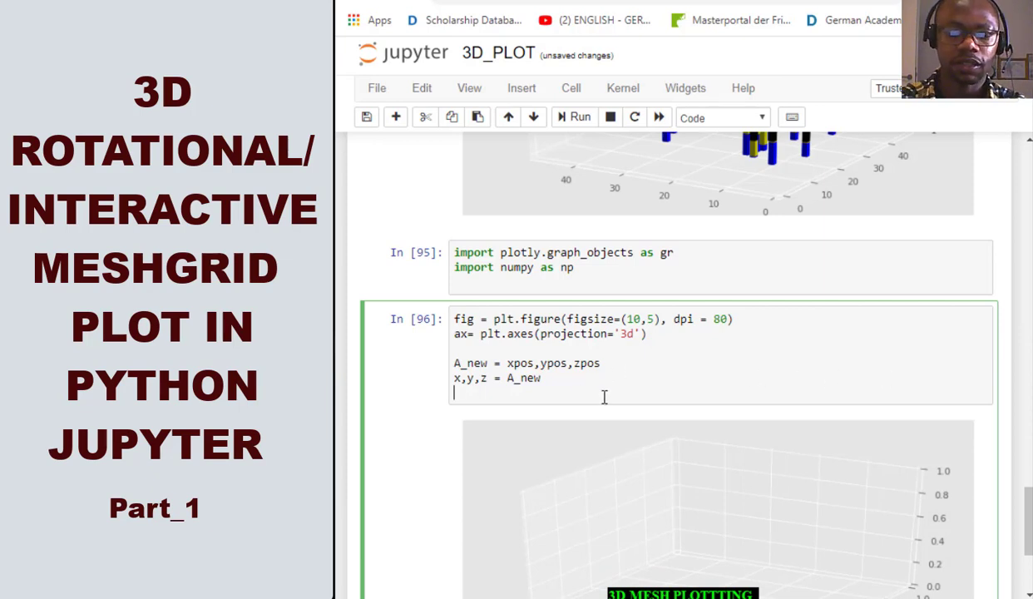
Step: Begin the last line as fig = gr.Figure(), fixing a stray dot
{"action": "type", "text": "fig"}
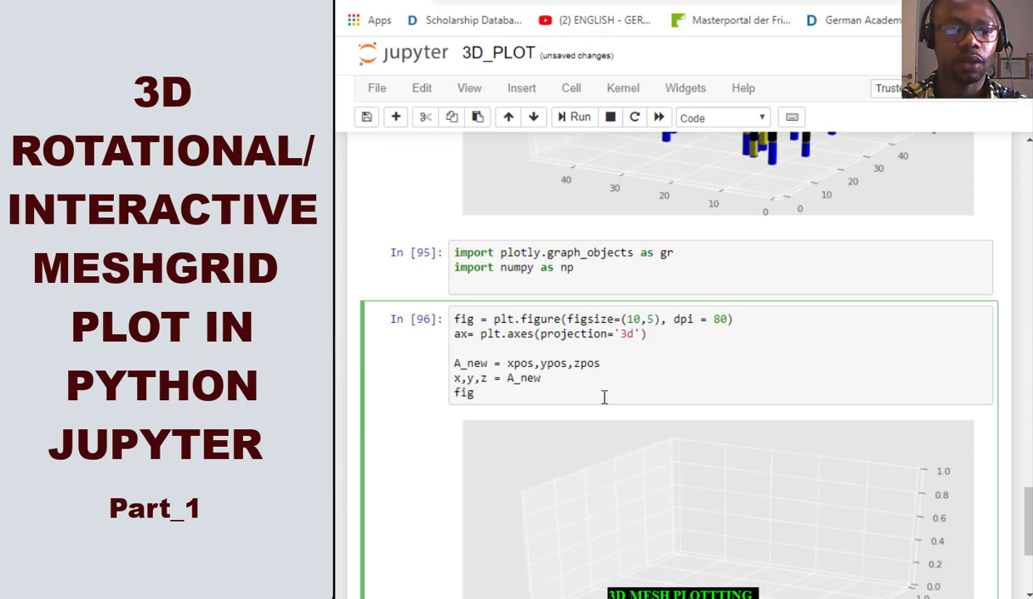
{"action": "type", "text": "."}
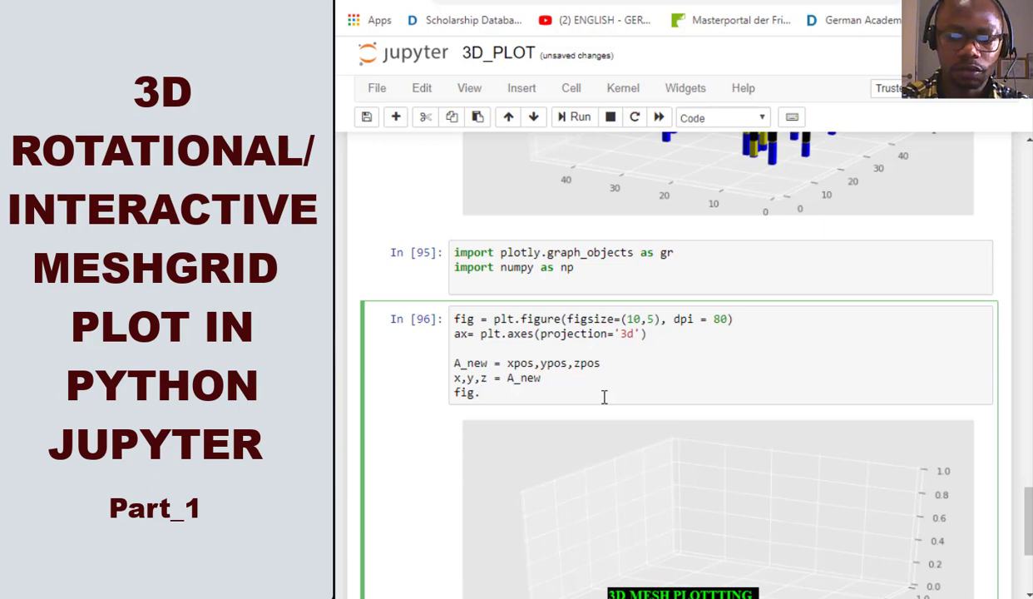
{"action": "key", "text": "Backspace"}
{"action": "type", "text": " ="}
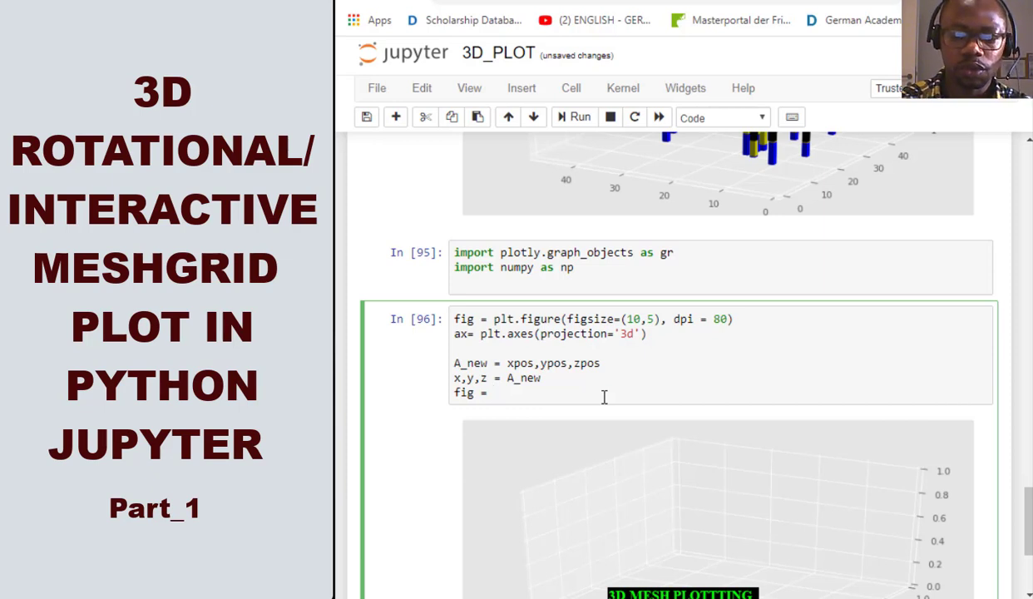
{"action": "type", "text": "r"}
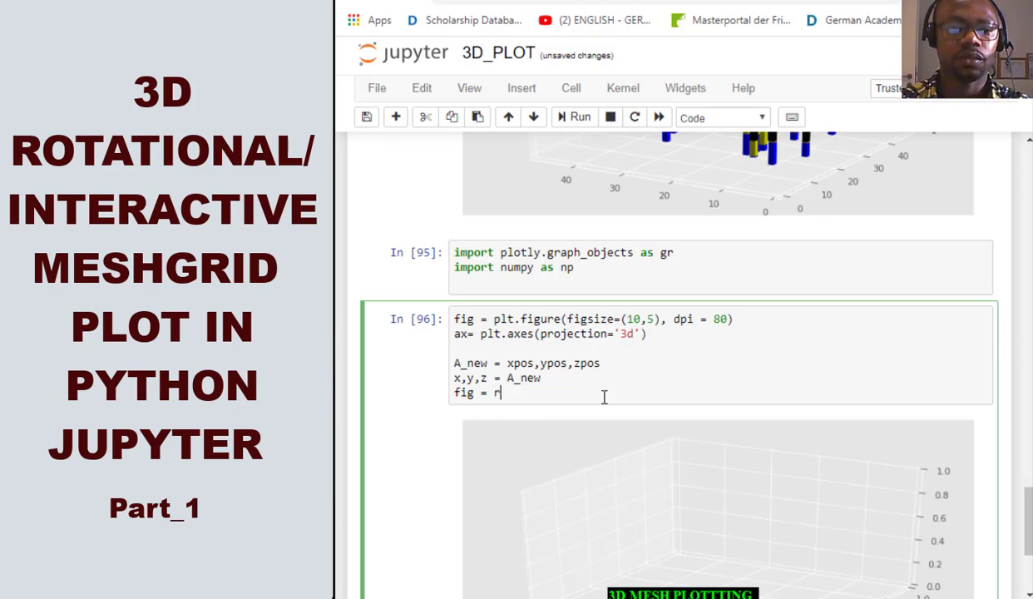
{"action": "type", "text": "gr.F"}
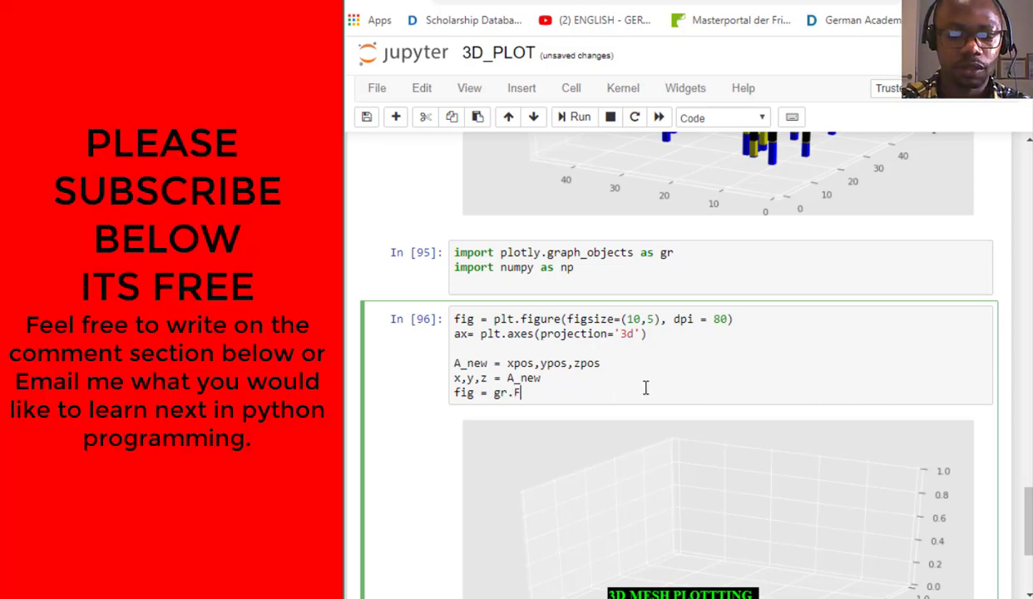
{"action": "type", "text": "igre"}
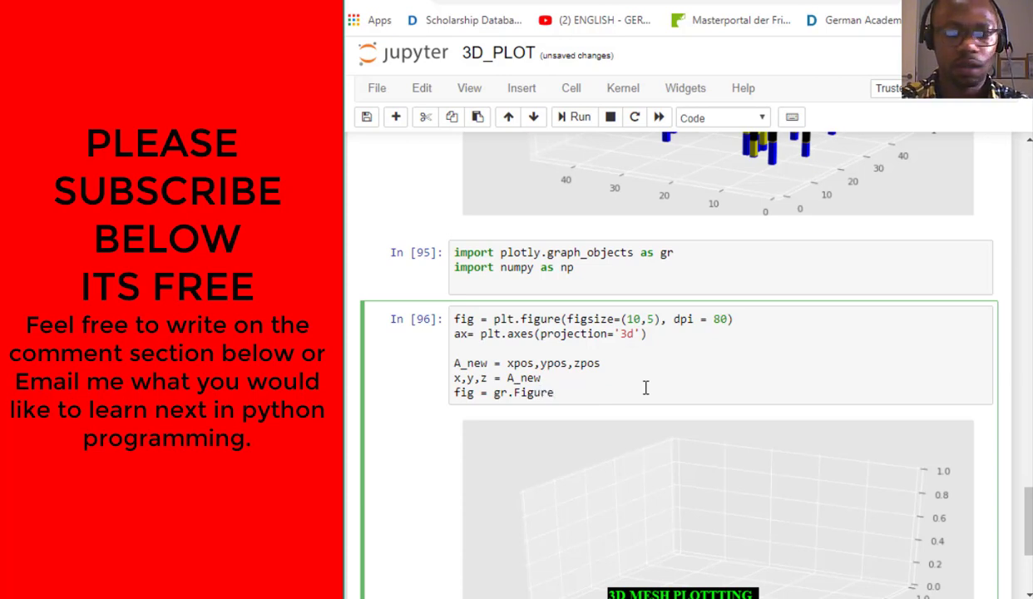
{"action": "type", "text": "()"}
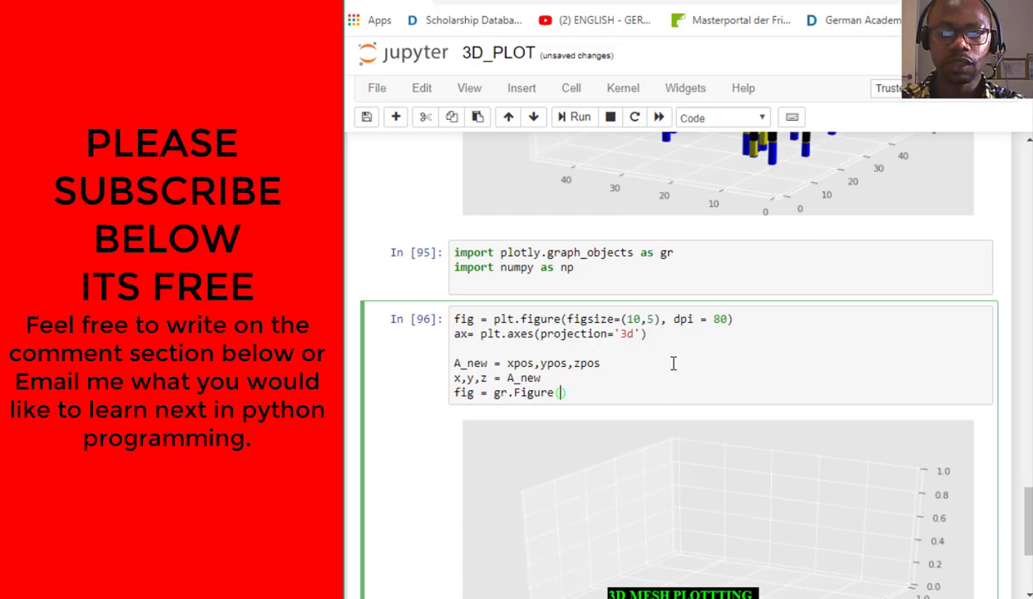
{"action": "mouse_move", "coordinate": [735, 403]}
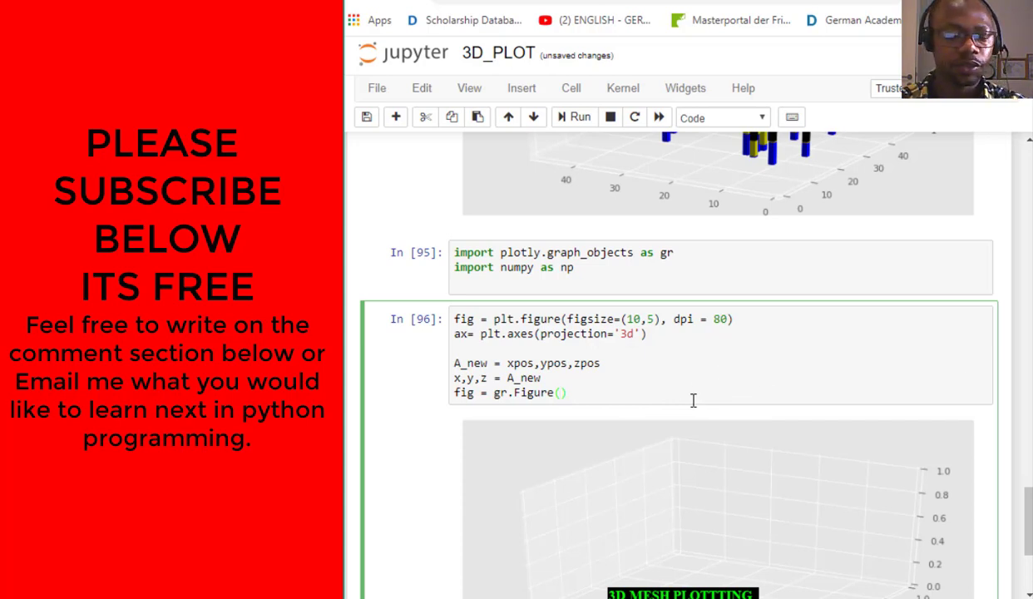
Step: Set the figure's data to a list holding a gr.Mesh3d trace
{"action": "type", "text": "dt"}
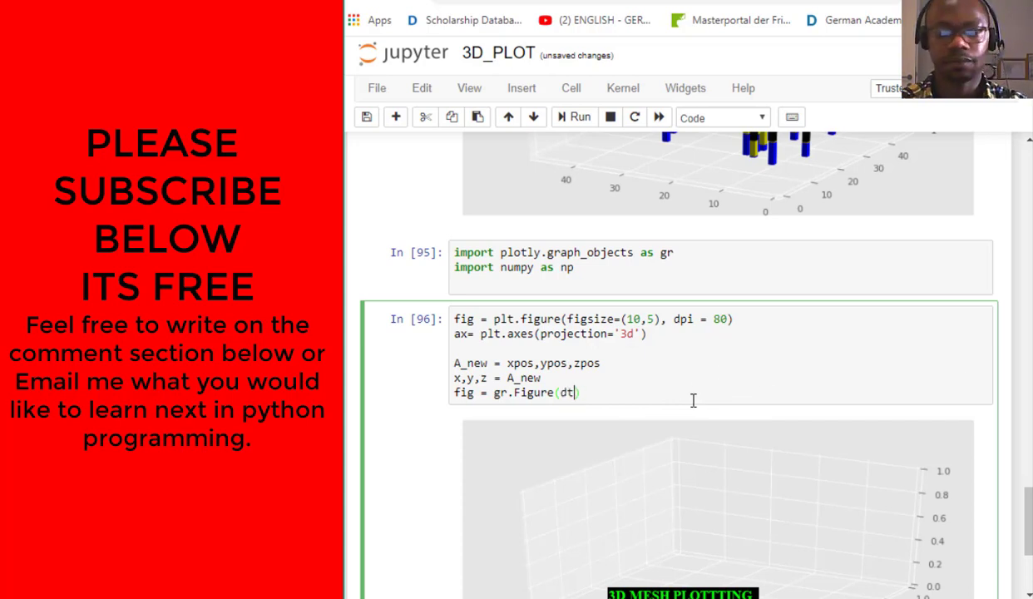
{"action": "type", "text": "ata"}
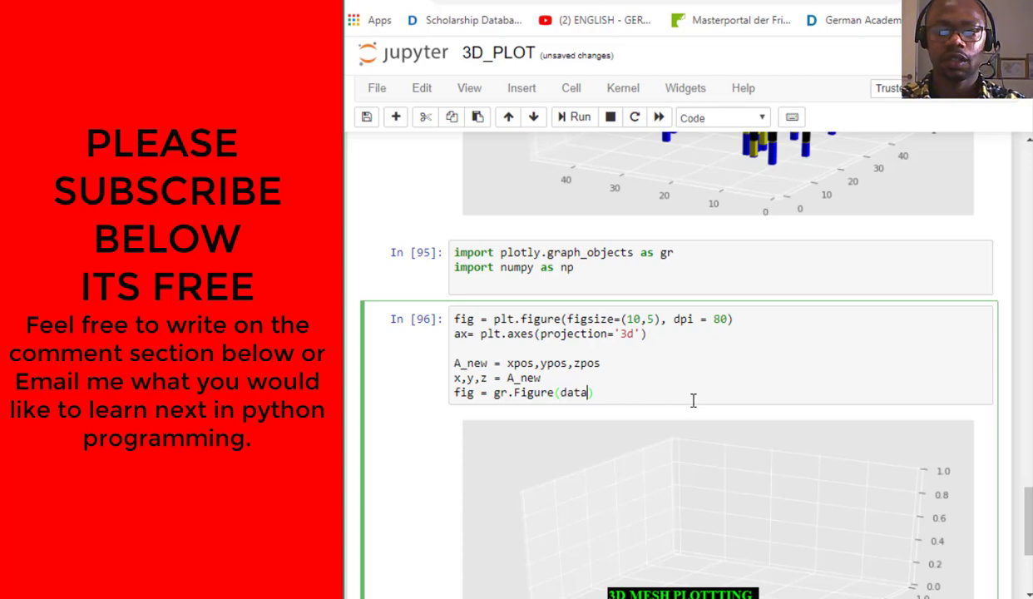
{"action": "type", "text": "="}
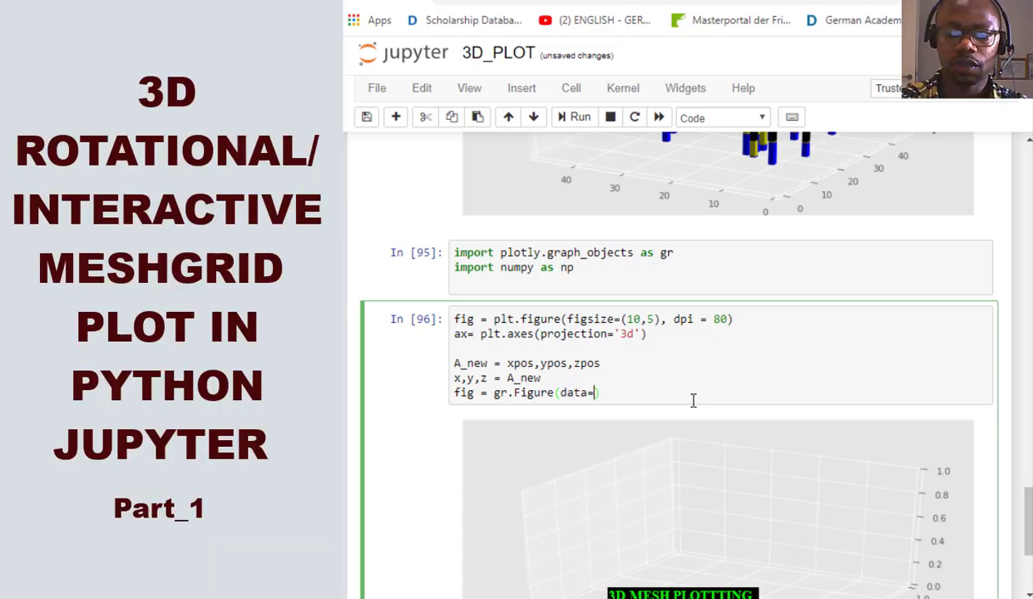
{"action": "type", "text": "["}
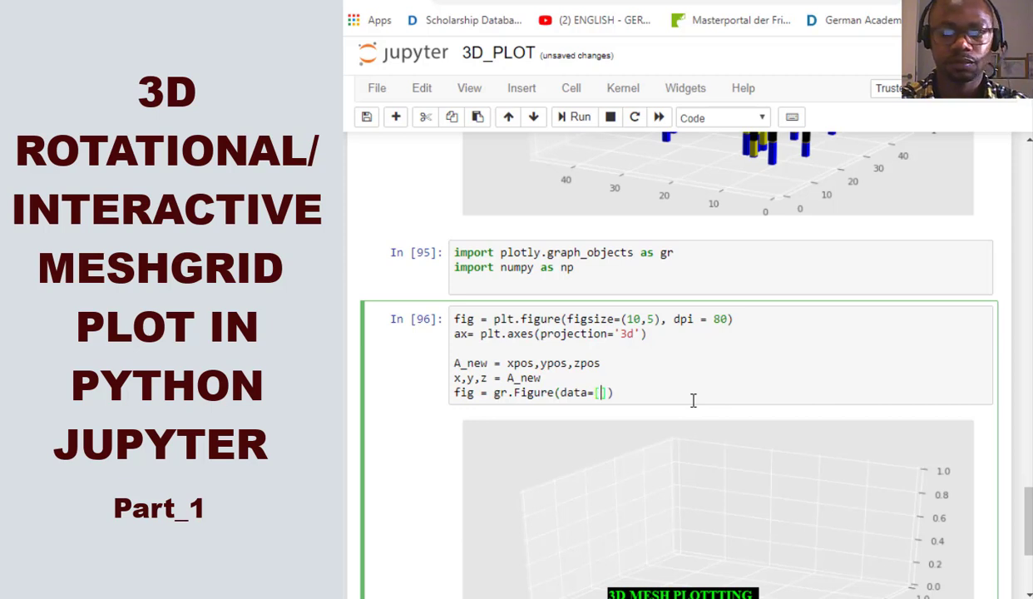
{"action": "type", "text": "gr.M"}
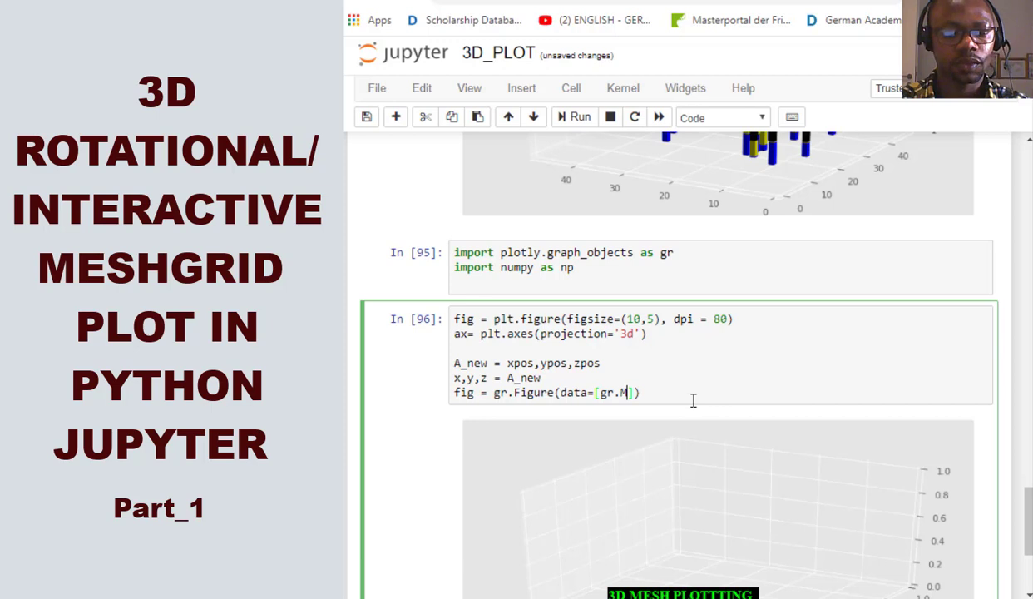
{"action": "type", "text": "esh"}
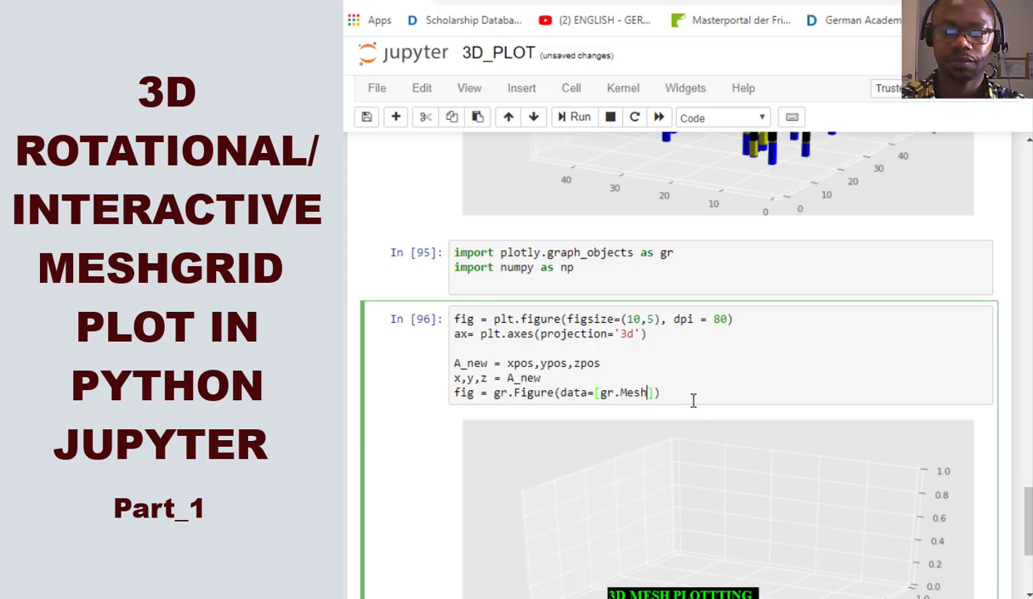
{"action": "type", "text": "3d("}
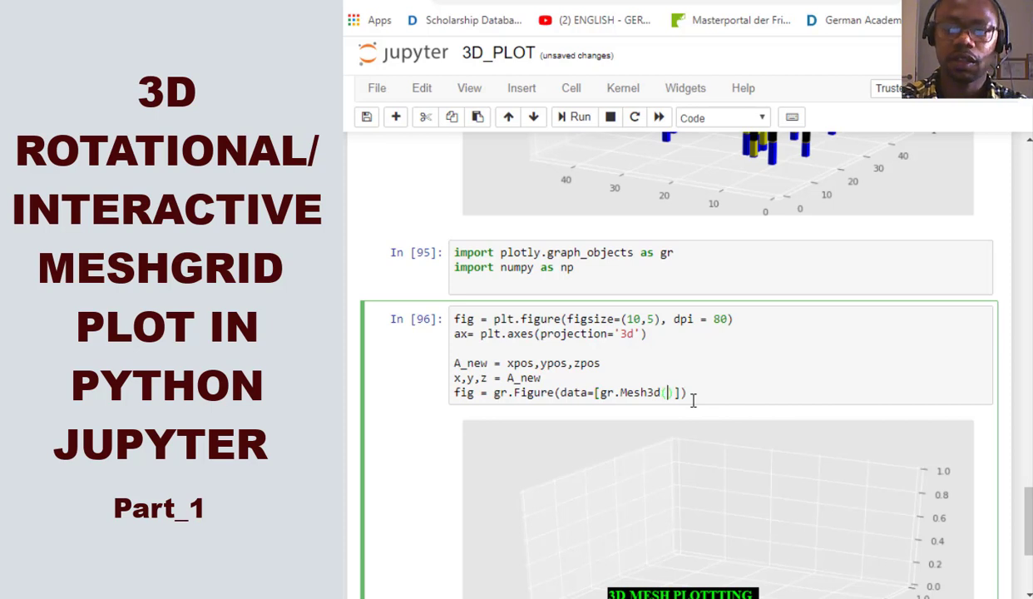
Step: Pass x=x, y=y, z=z into the Mesh3d trace
{"action": "type", "text": "x="}
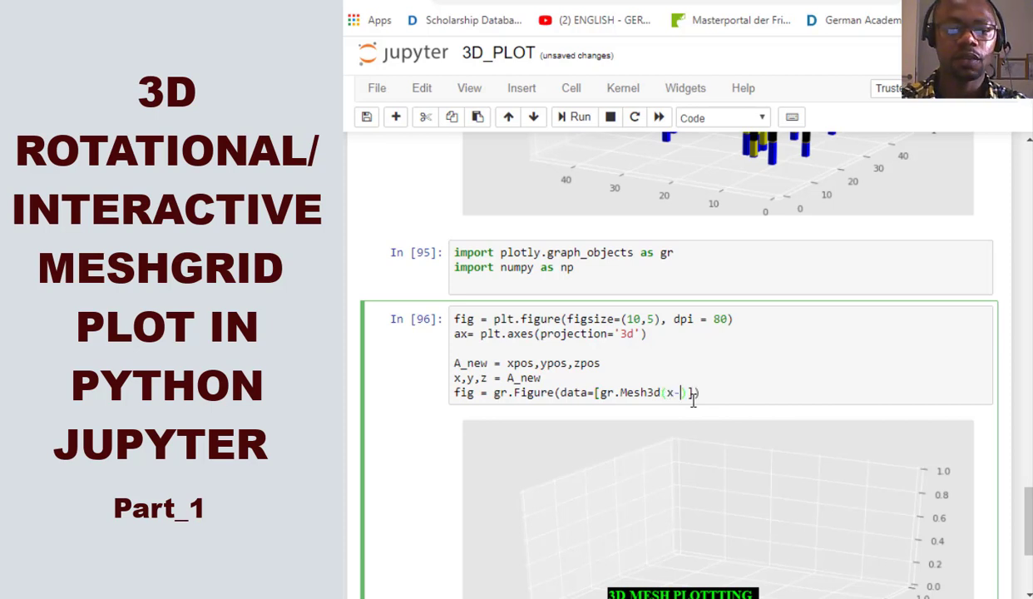
{"action": "type", "text": "="}
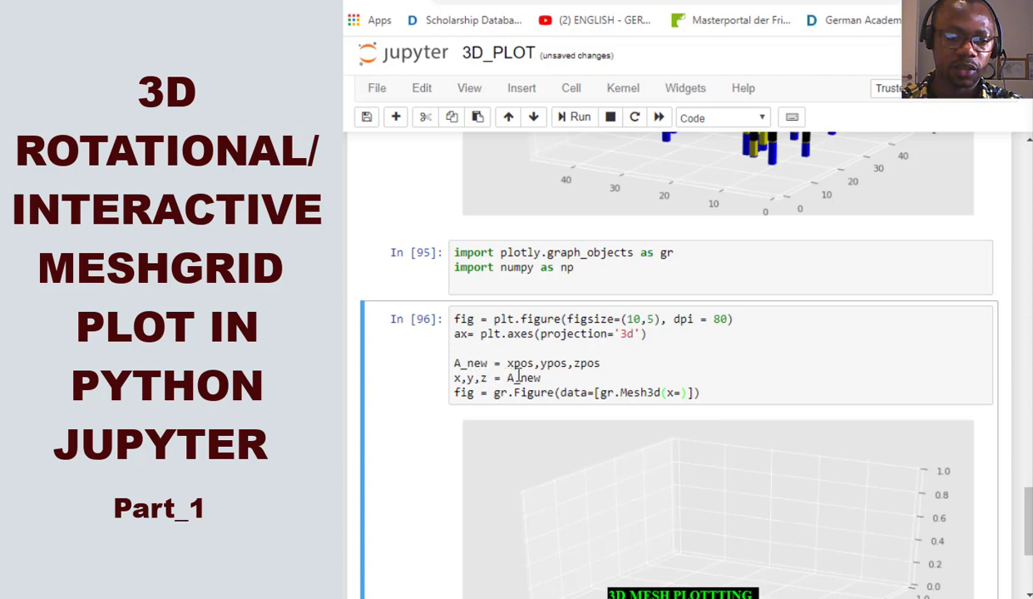
{"action": "mouse_move", "coordinate": [612, 411]}
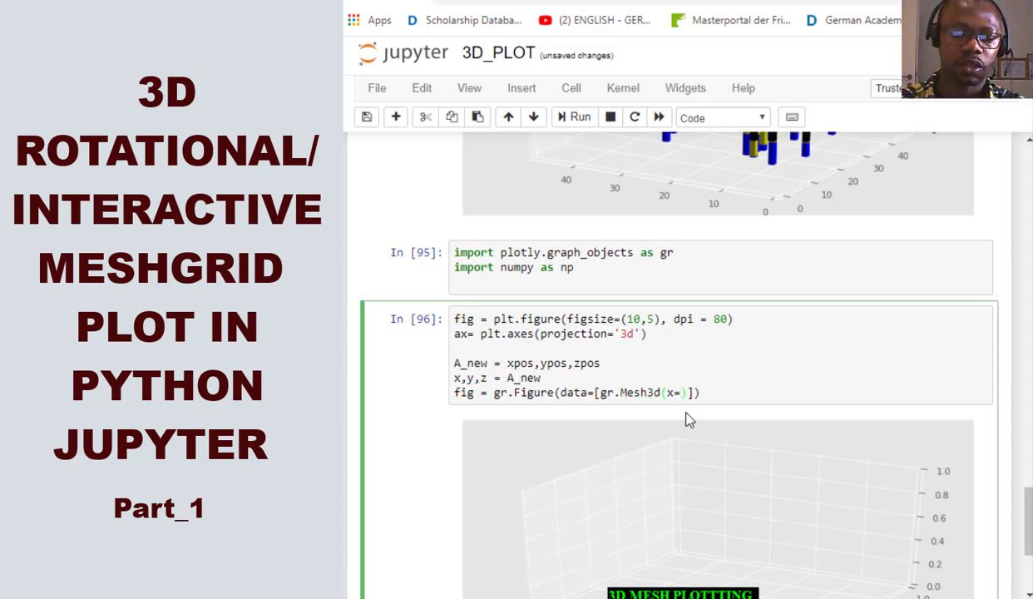
{"action": "type", "text": "x,y"}
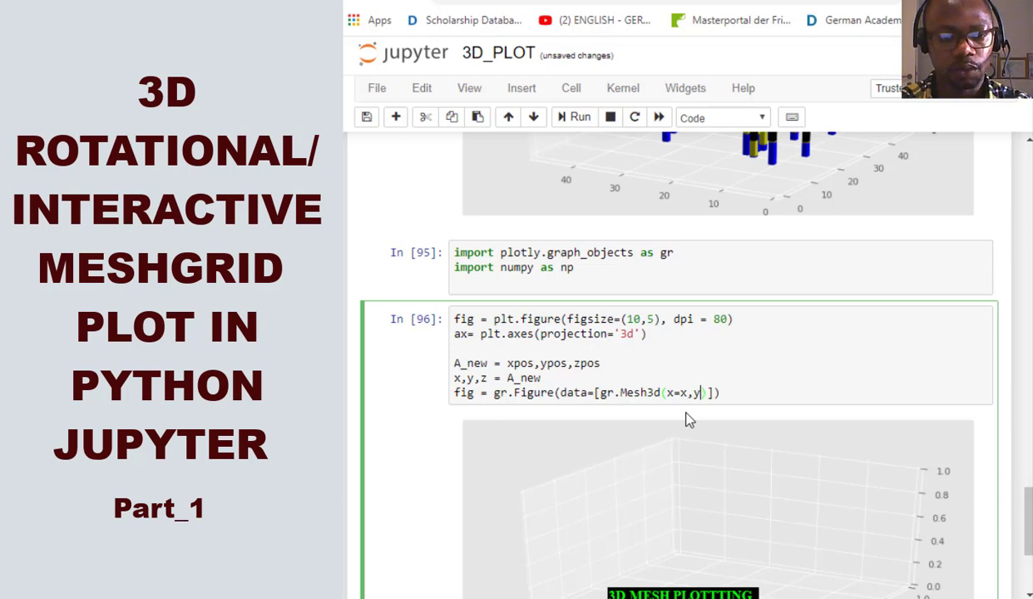
{"action": "type", "text": "=y,z"}
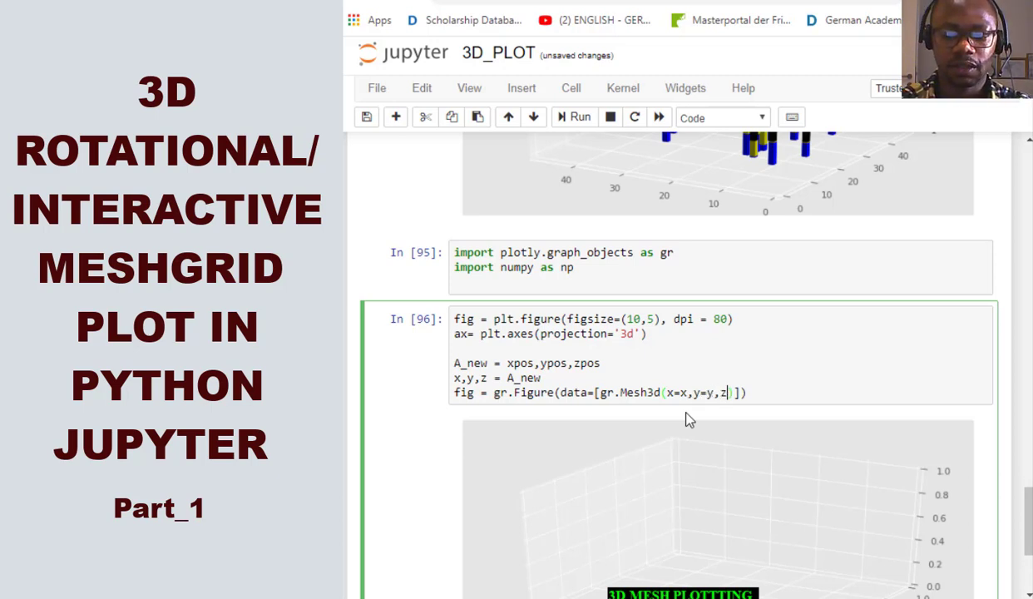
{"action": "type", "text": "=z"}
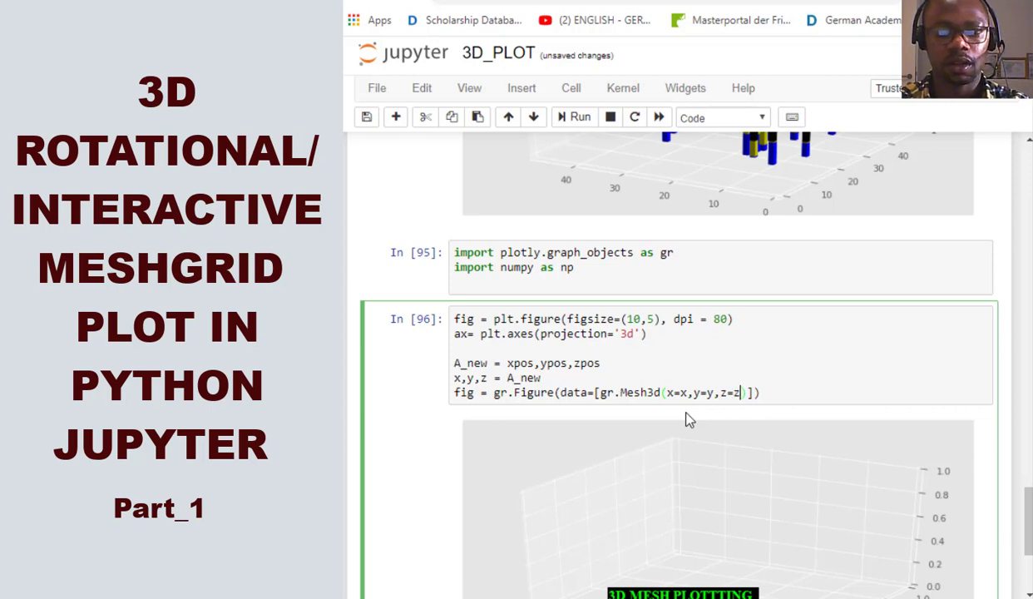
{"action": "type", "text": ","}
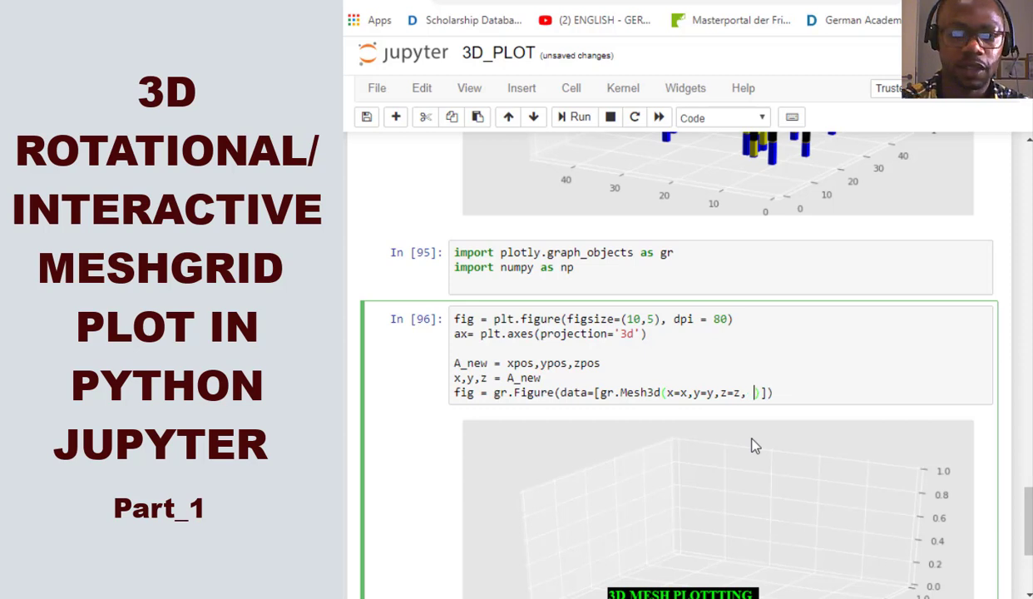
Step: Set the mesh color to 'blue' and opacity to 0.5, correcting a misspelled colour
{"action": "type", "text": "color"}
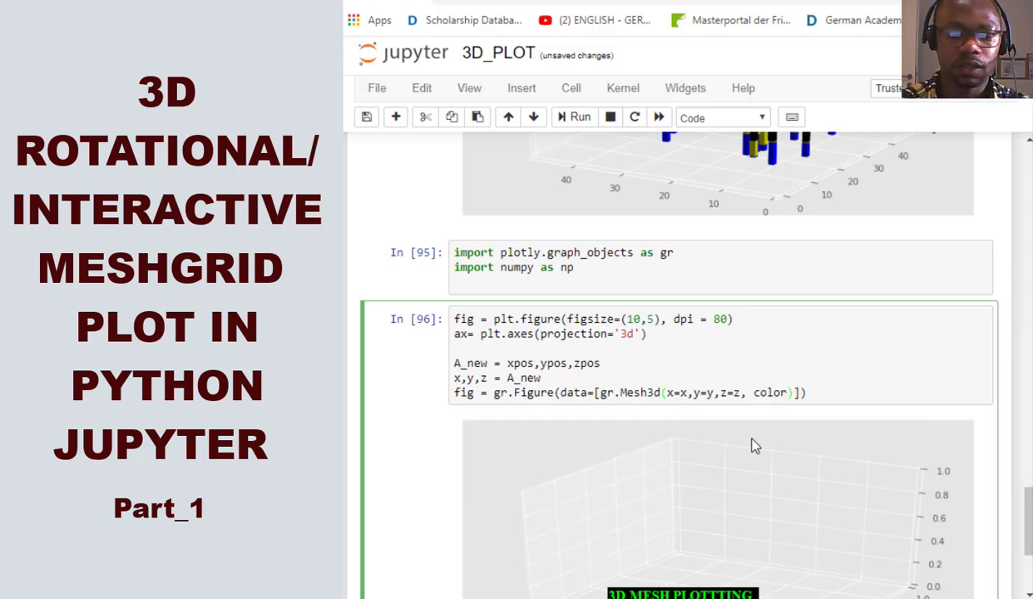
{"action": "left_click", "coordinate": [799, 391]}
{"action": "type", "text": "= "}
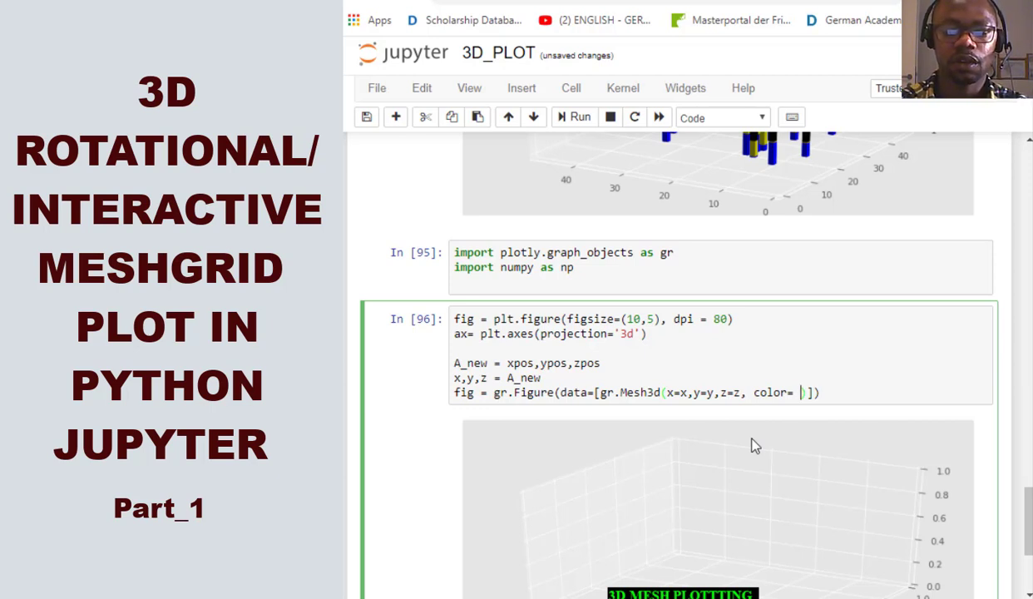
{"action": "type", "text": "'"}
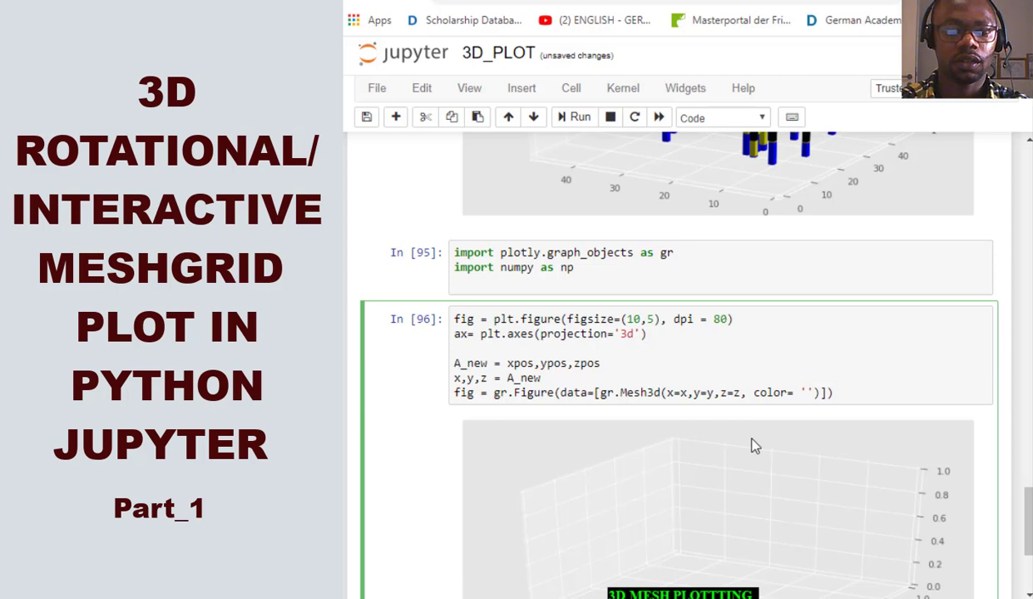
{"action": "type", "text": "li"}
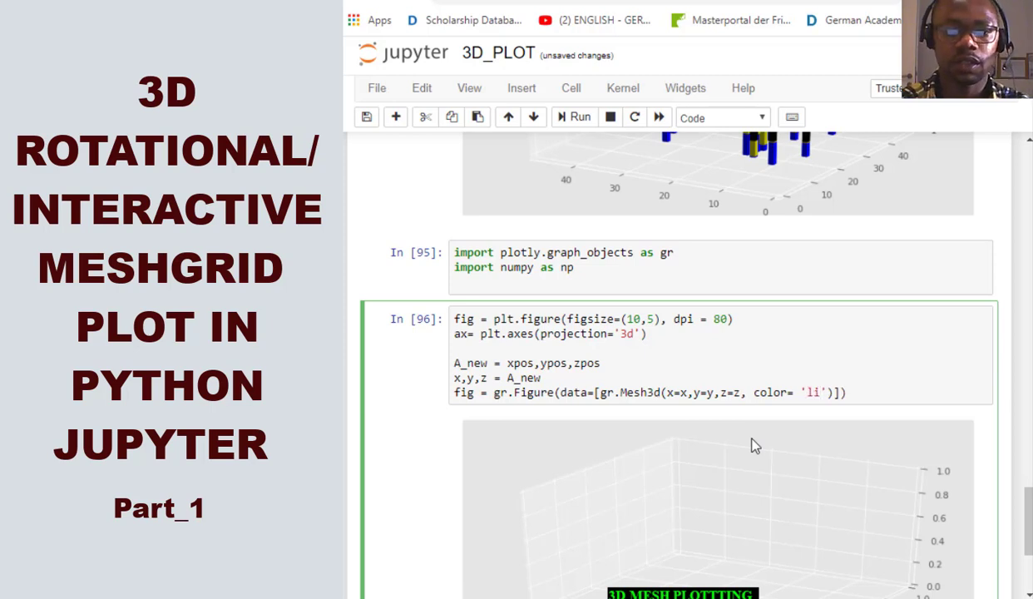
{"action": "type", "text": "ghtpimk"}
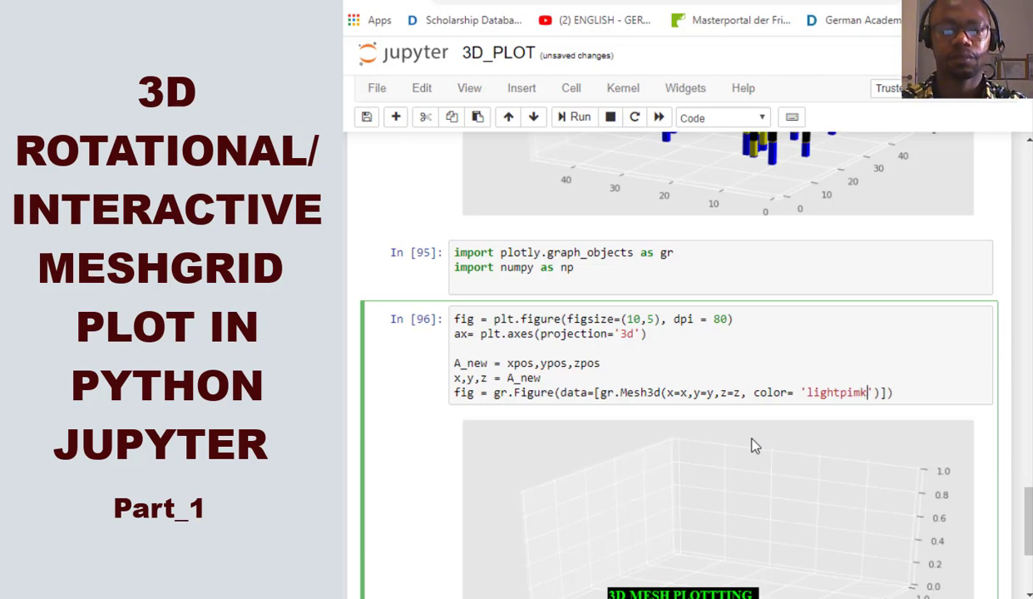
{"action": "key", "text": "Backspace"}
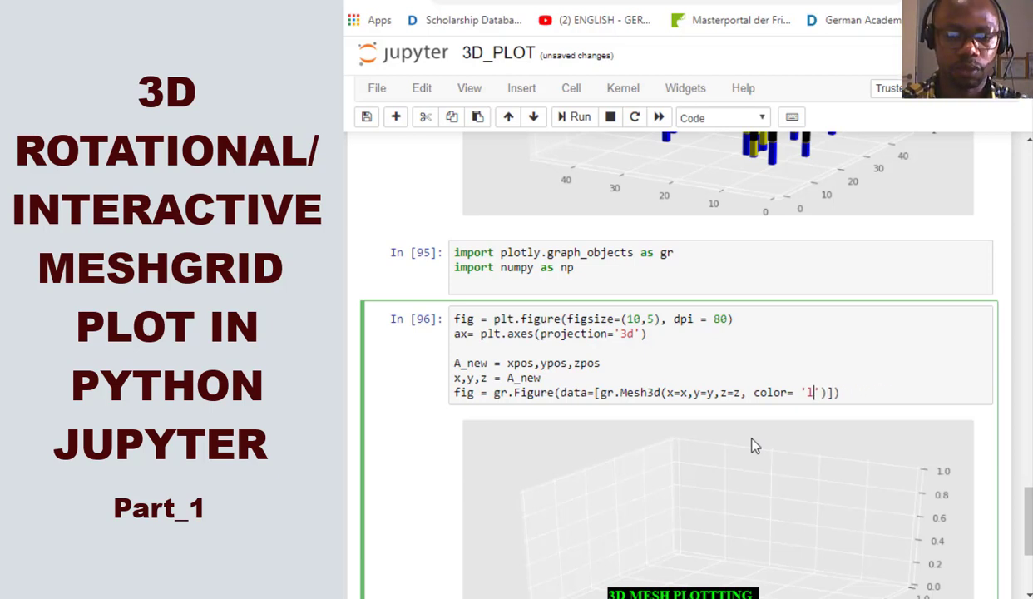
{"action": "key", "text": "Backspace"}
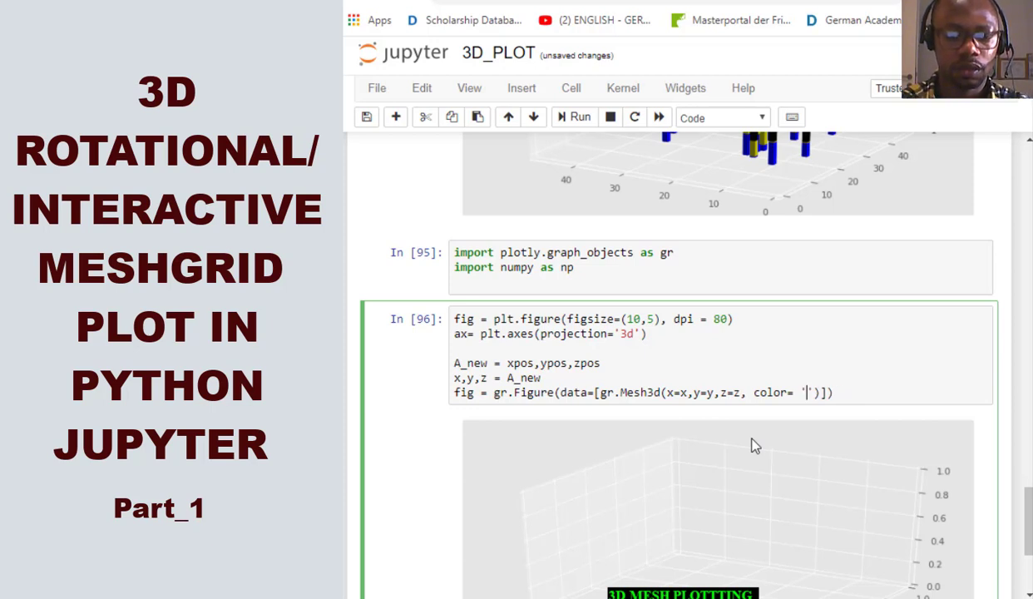
{"action": "type", "text": "blue"}
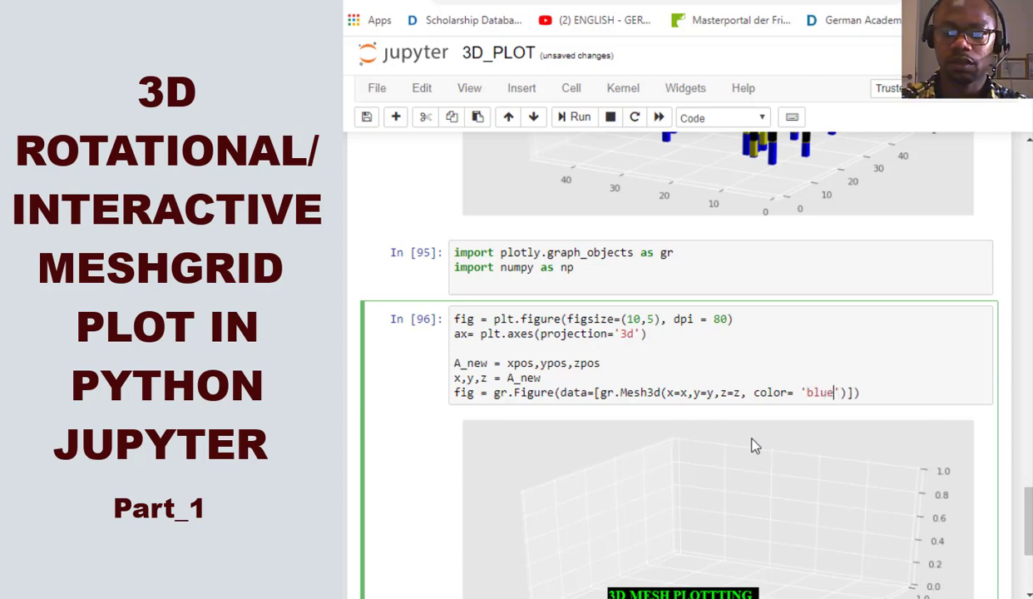
{"action": "type", "text": ","}
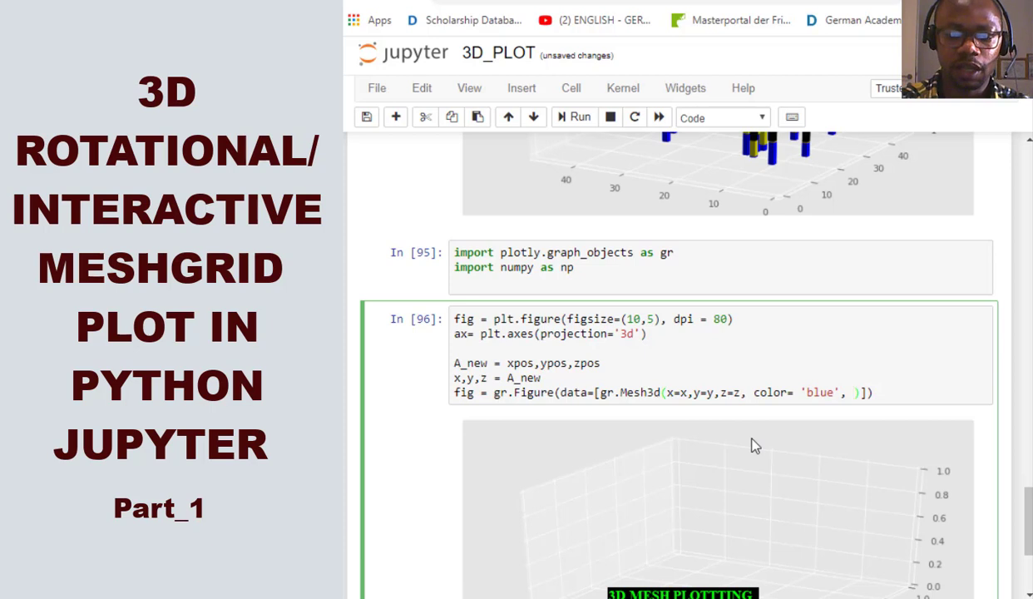
{"action": "type", "text": "opacity = 0"}
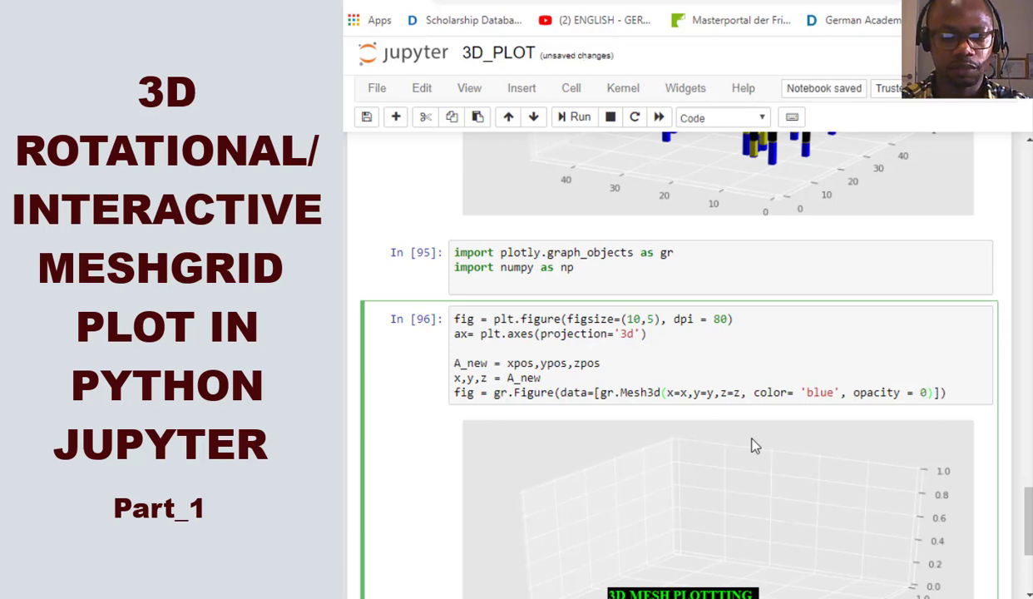
{"action": "type", "text": ".5"}
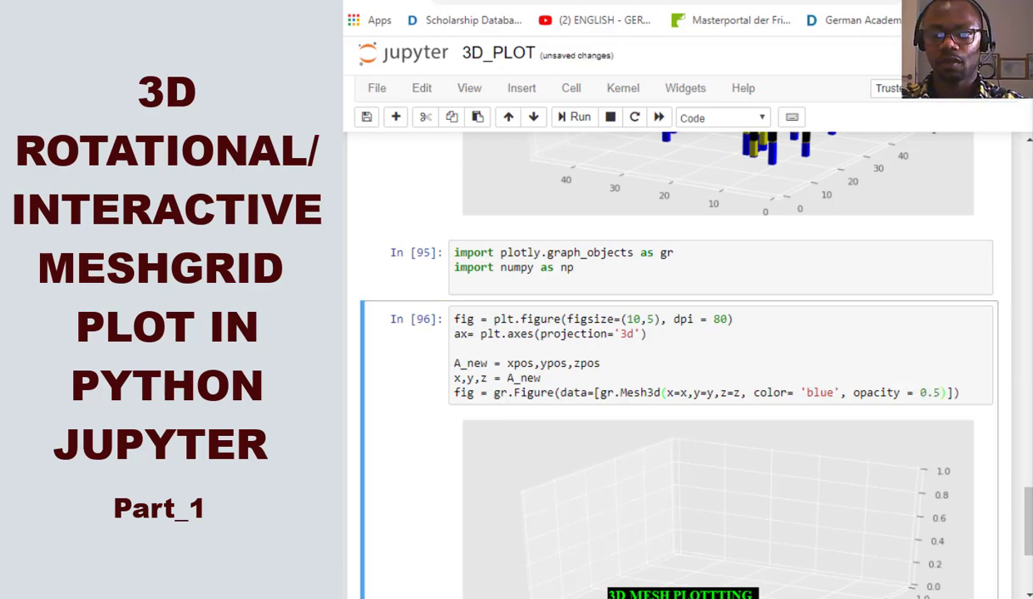
Step: End the mesh cell with fig.show() and run it
{"action": "left_click", "coordinate": [965, 391]}
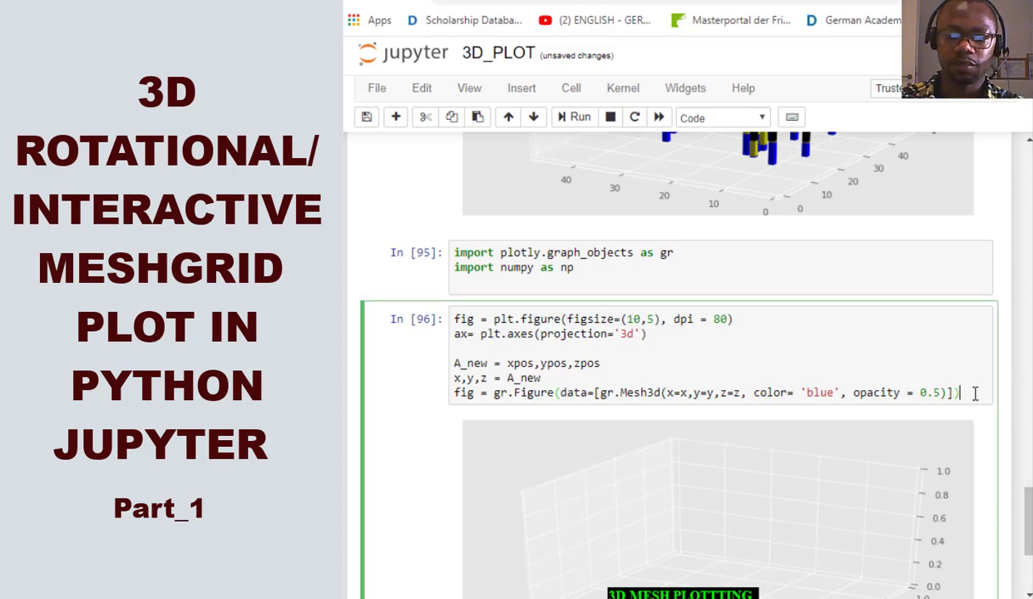
{"action": "type", "text": "fig"}
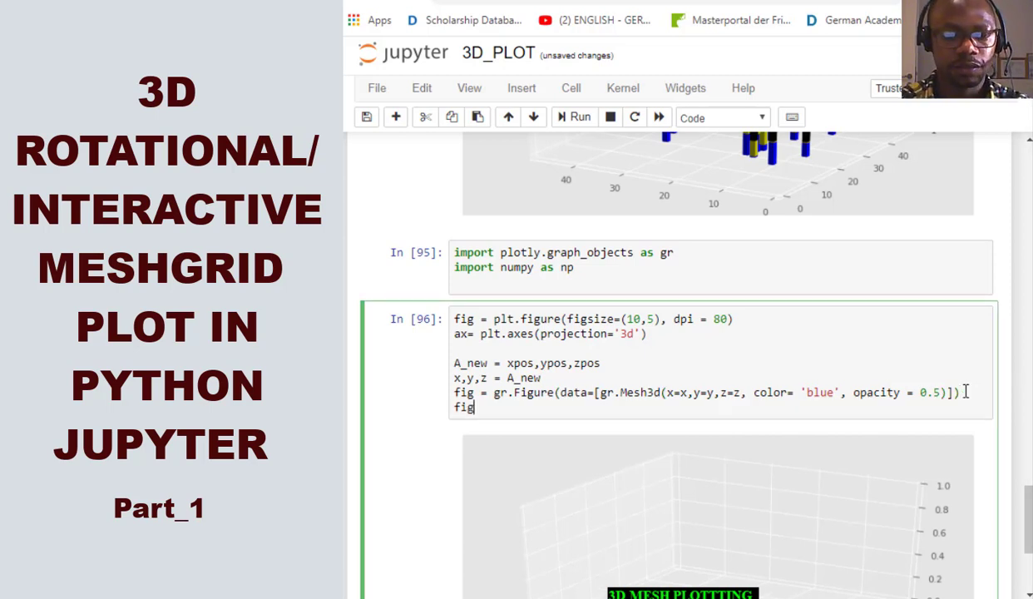
{"action": "type", "text": "."}
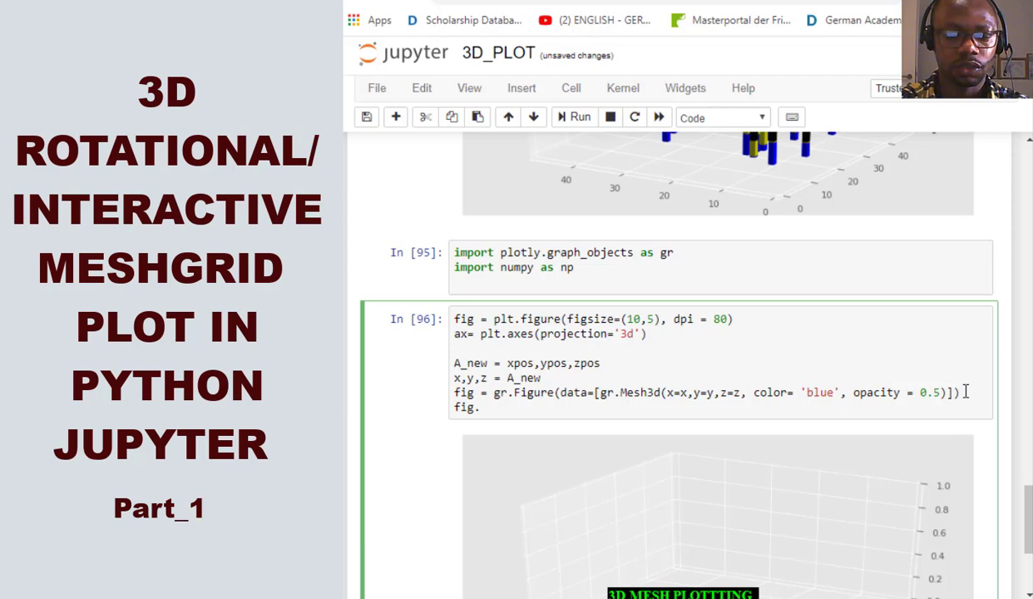
{"action": "type", "text": "sh"}
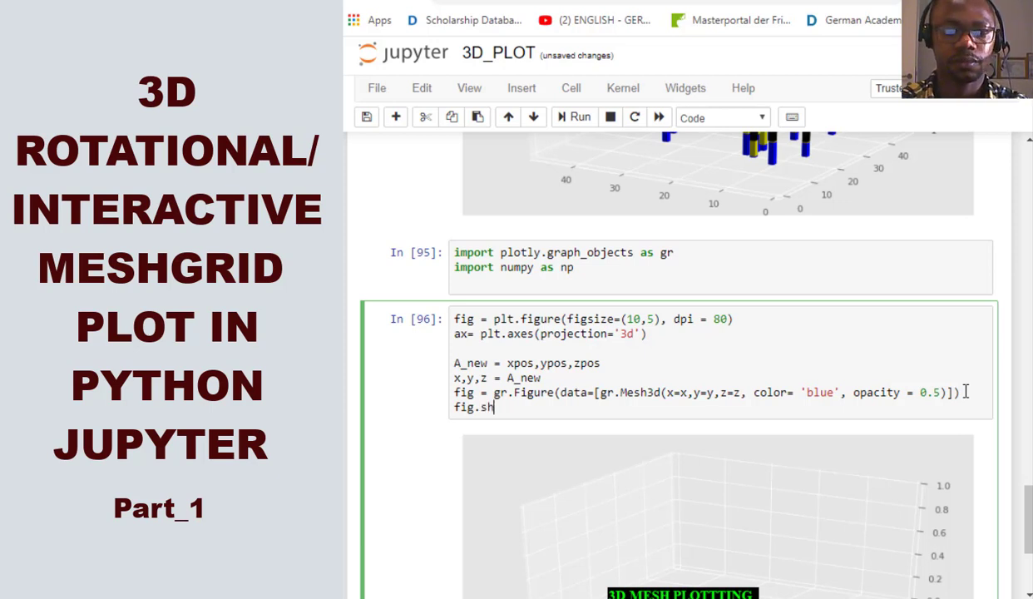
{"action": "type", "text": "ow()"}
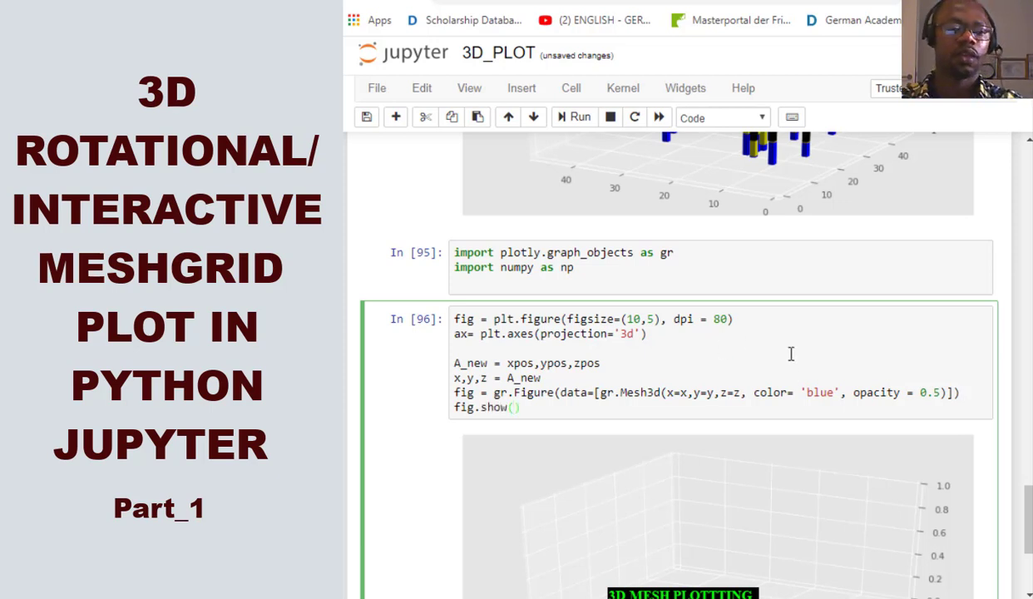
{"action": "mouse_move", "coordinate": [575, 117]}
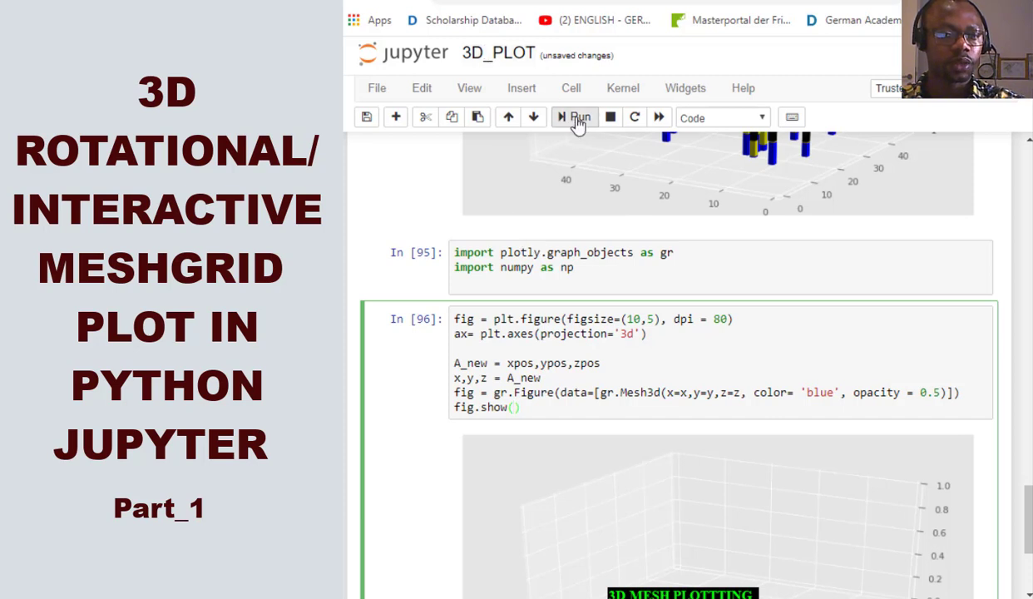
{"action": "left_click", "coordinate": [574, 117]}
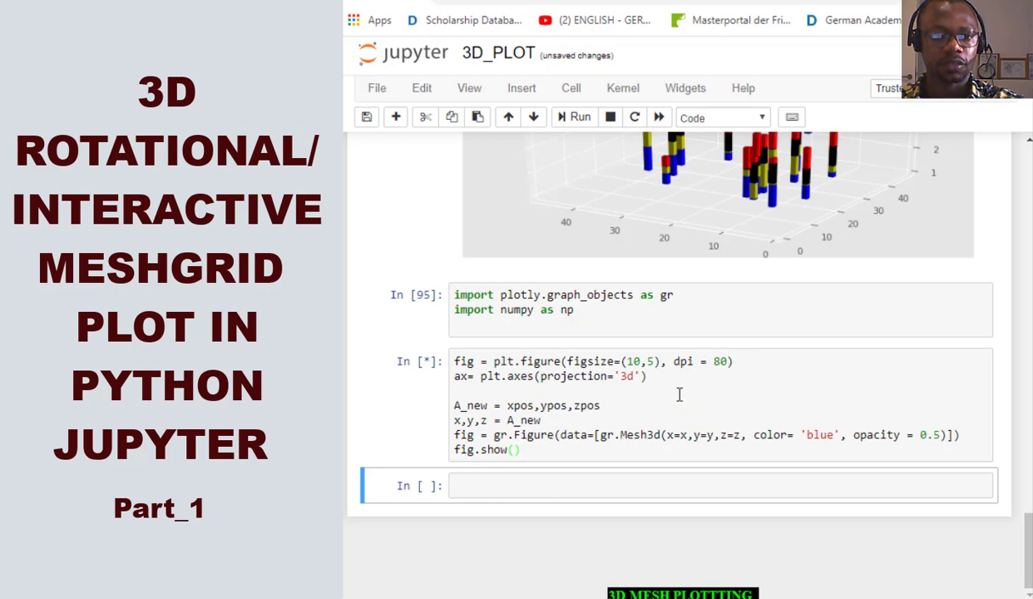
Step: Scroll down to the Plotly output and rotate the blue mesh surface
{"action": "scroll", "scroll_direction": "down", "scroll_amount": 3}
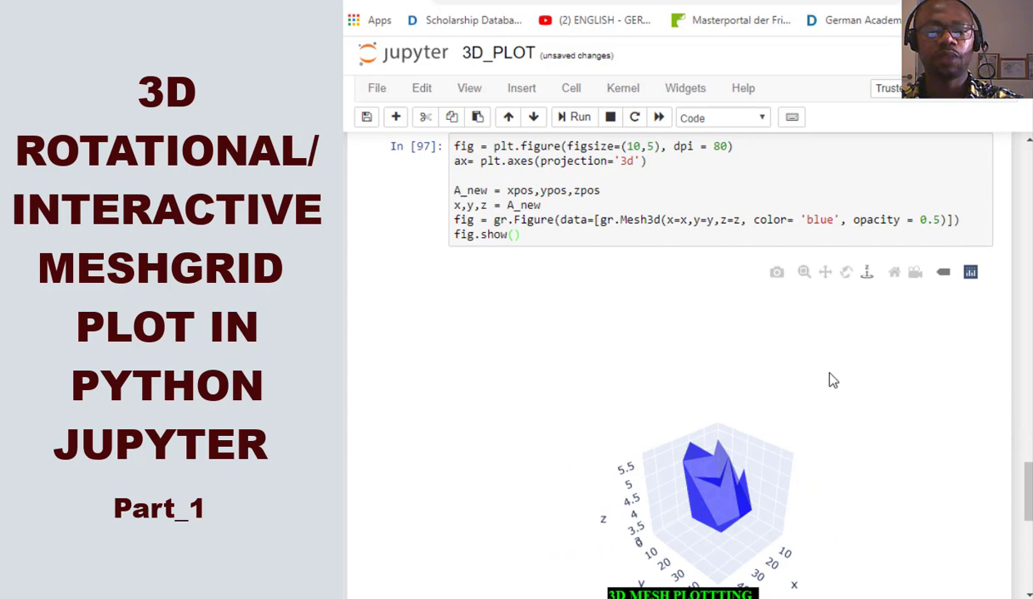
{"action": "scroll", "scroll_direction": "down", "scroll_amount": 3}
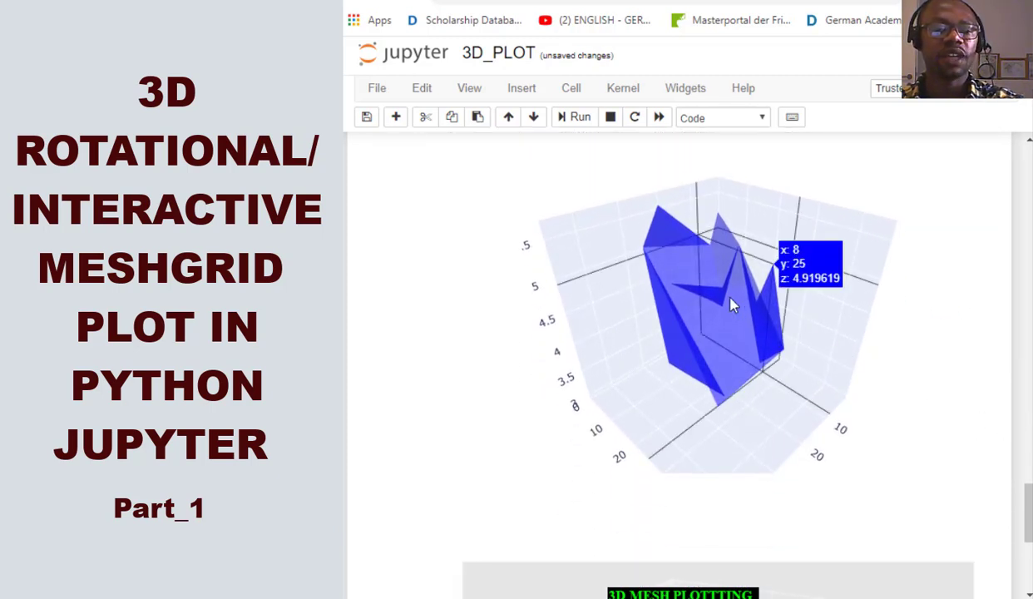
{"action": "left_click_drag", "start_coordinate": [732, 304], "coordinate": [727, 407]}
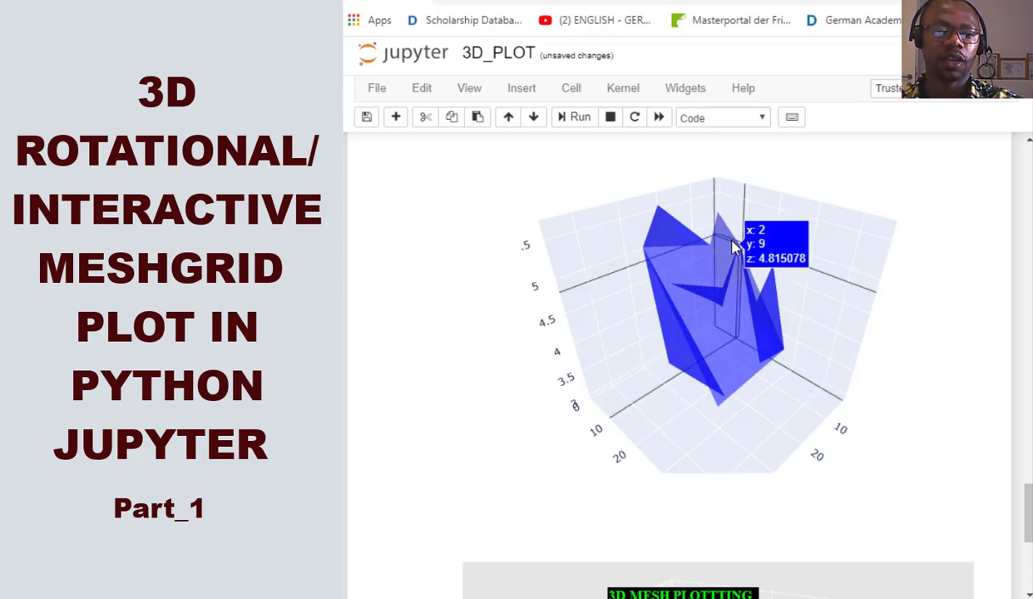
{"action": "mouse_move", "coordinate": [753, 268]}
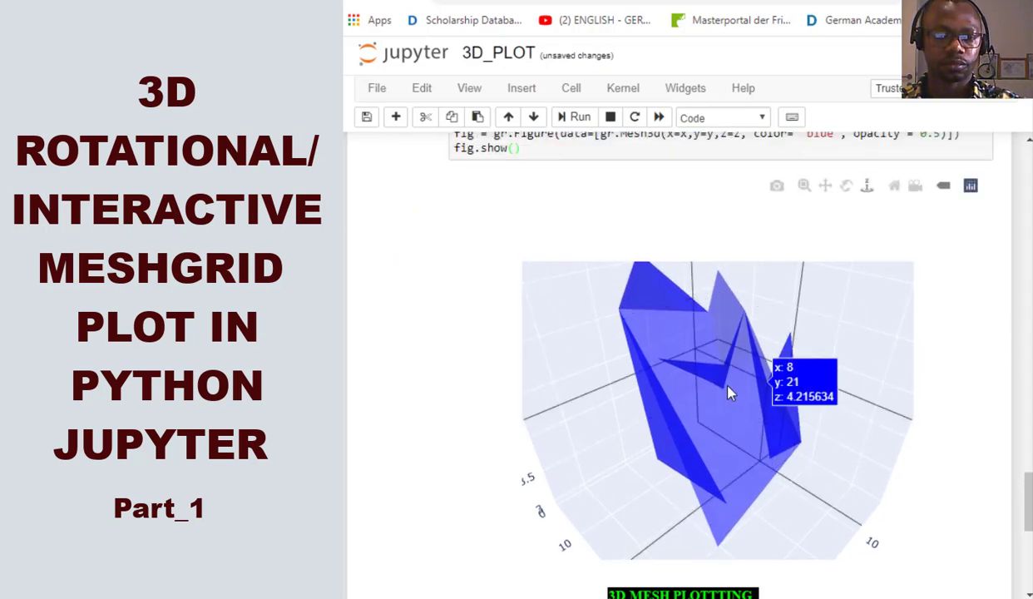
Step: Orbit the translucent blue mesh to view it from above, front-on and underneath
{"action": "left_click_drag", "start_coordinate": [728, 391], "coordinate": [786, 295]}
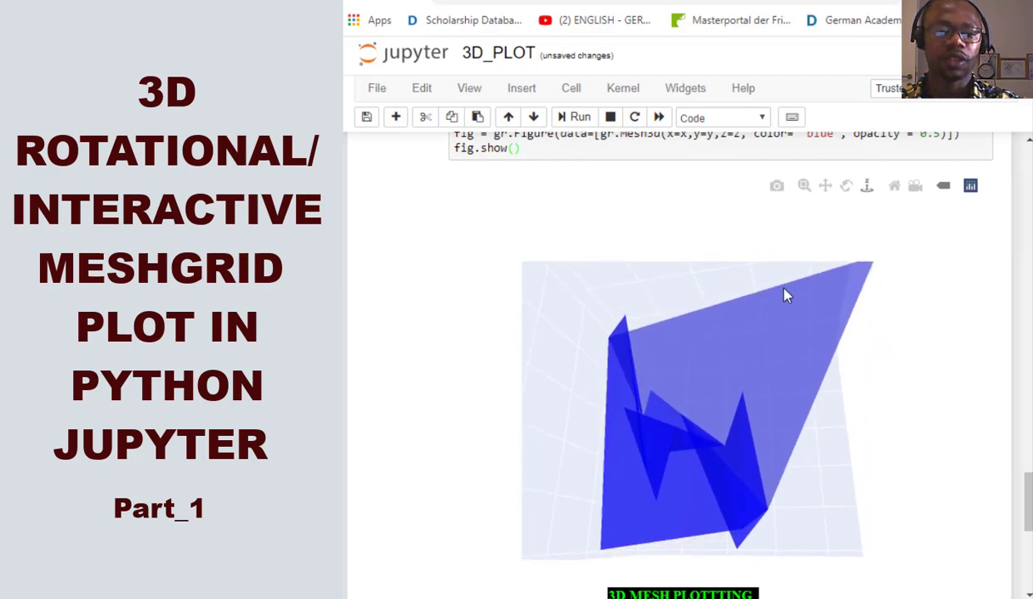
{"action": "left_click_drag", "start_coordinate": [787, 294], "coordinate": [779, 449]}
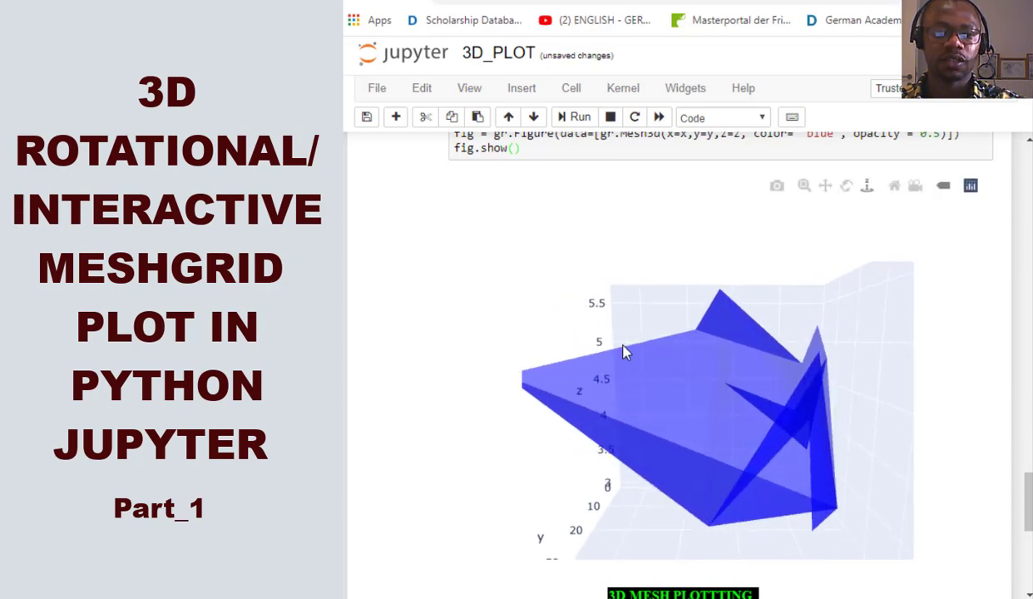
{"action": "left_click_drag", "start_coordinate": [624, 350], "coordinate": [702, 384]}
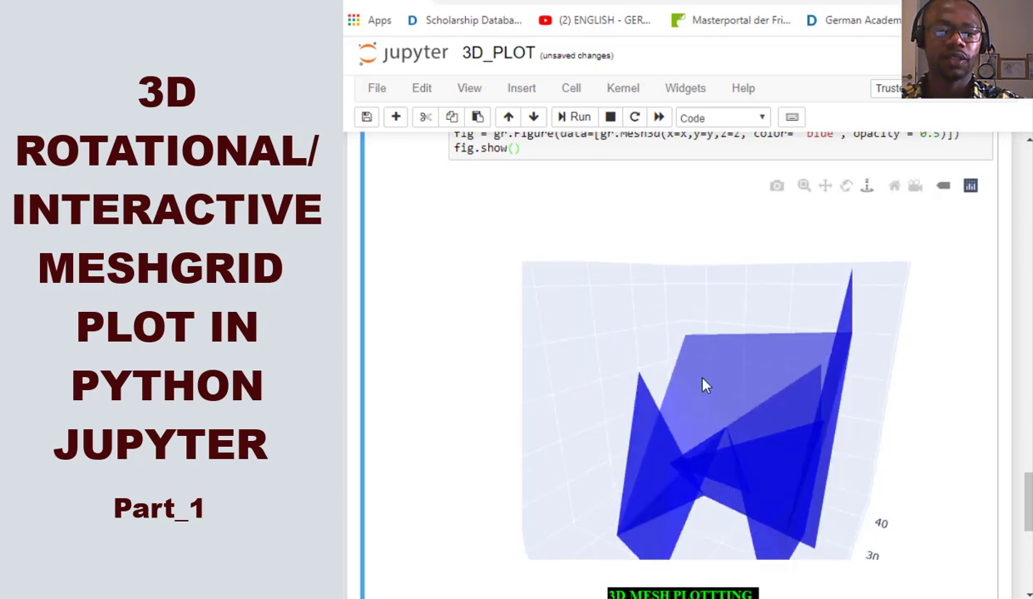
{"action": "left_click_drag", "start_coordinate": [702, 384], "coordinate": [703, 341]}
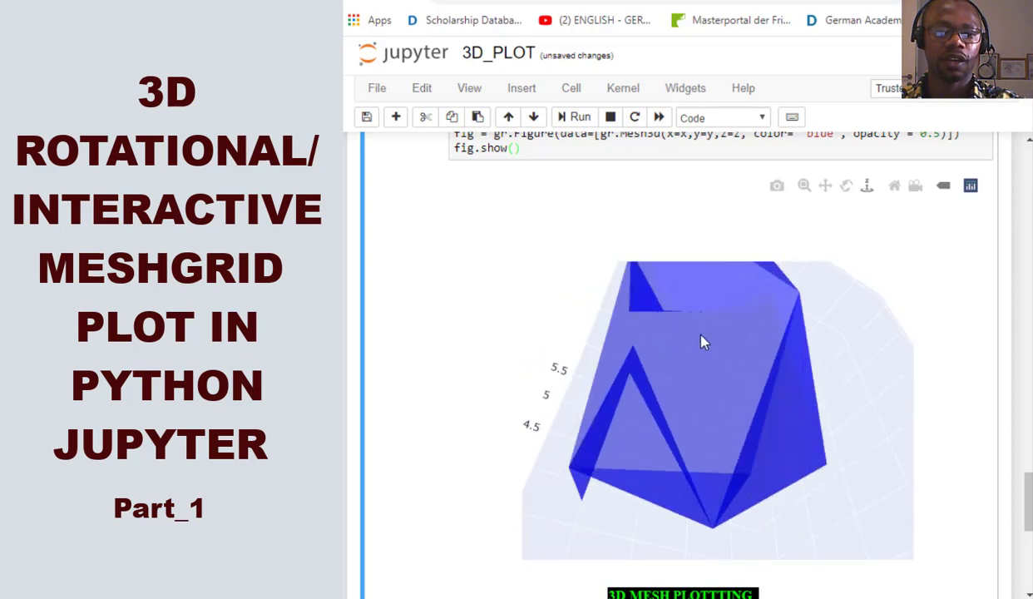
{"action": "left_click_drag", "start_coordinate": [701, 341], "coordinate": [701, 466]}
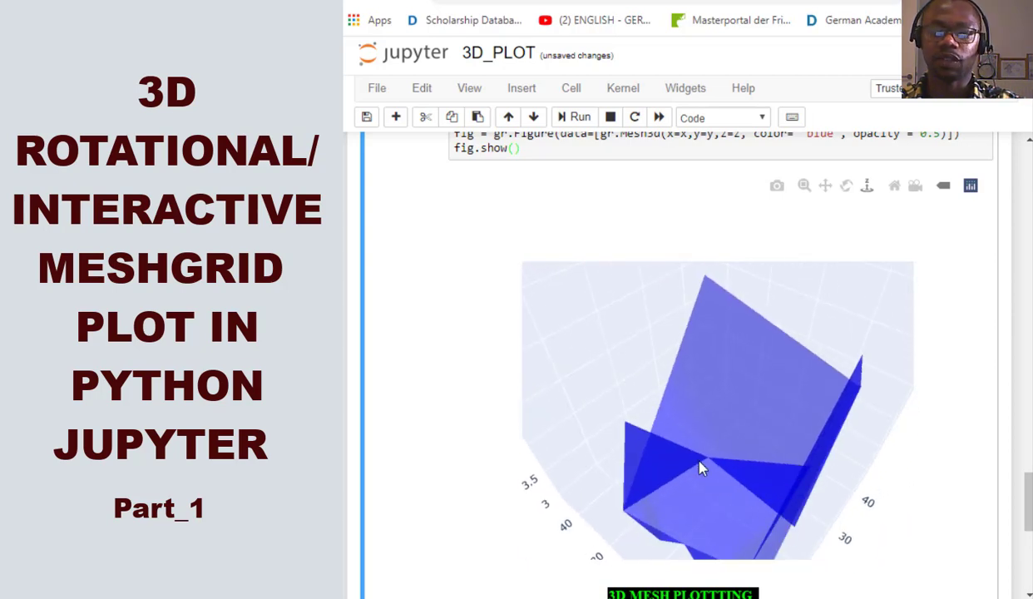
{"action": "left_click_drag", "start_coordinate": [699, 466], "coordinate": [915, 424]}
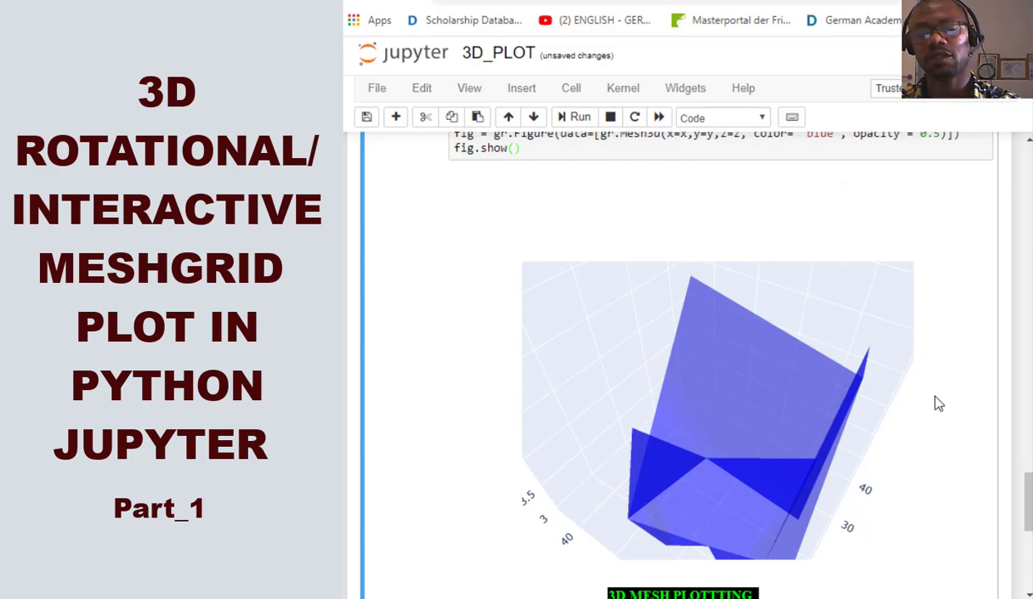
{"action": "mouse_move", "coordinate": [944, 421]}
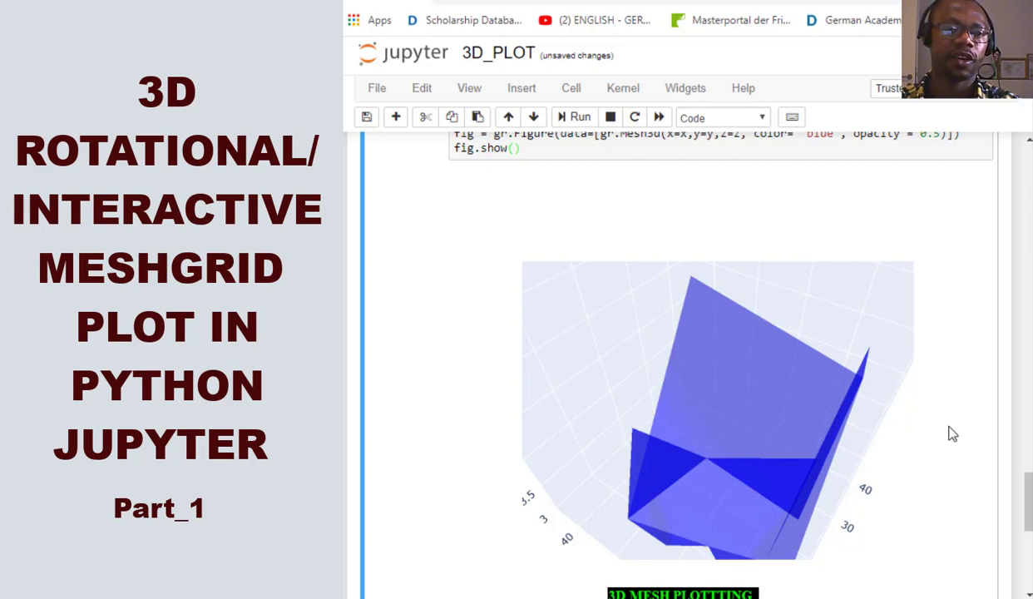
{"action": "mouse_move", "coordinate": [962, 392]}
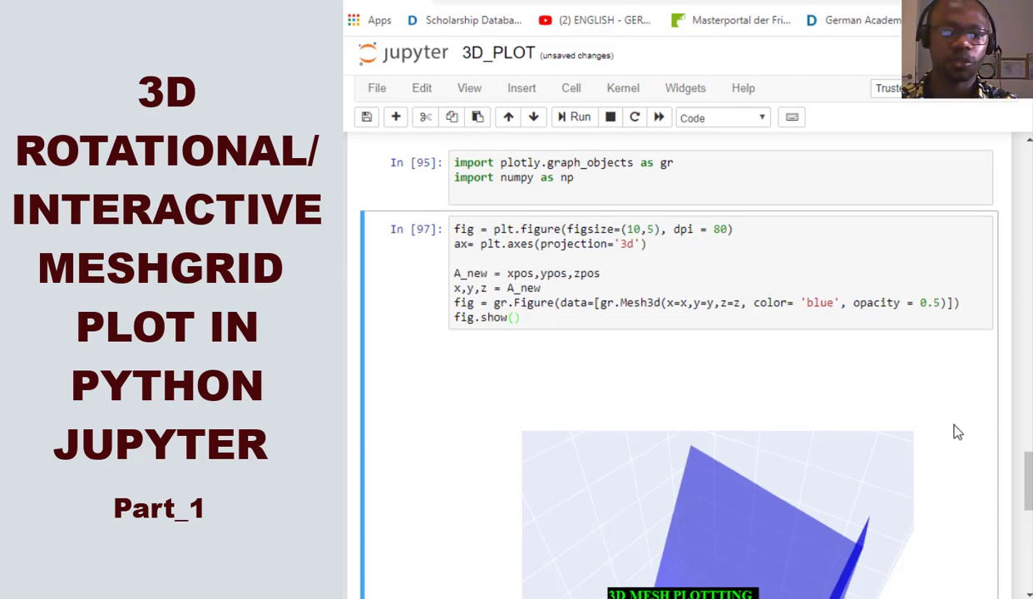
{"action": "scroll", "scroll_direction": "down", "scroll_amount": 3}
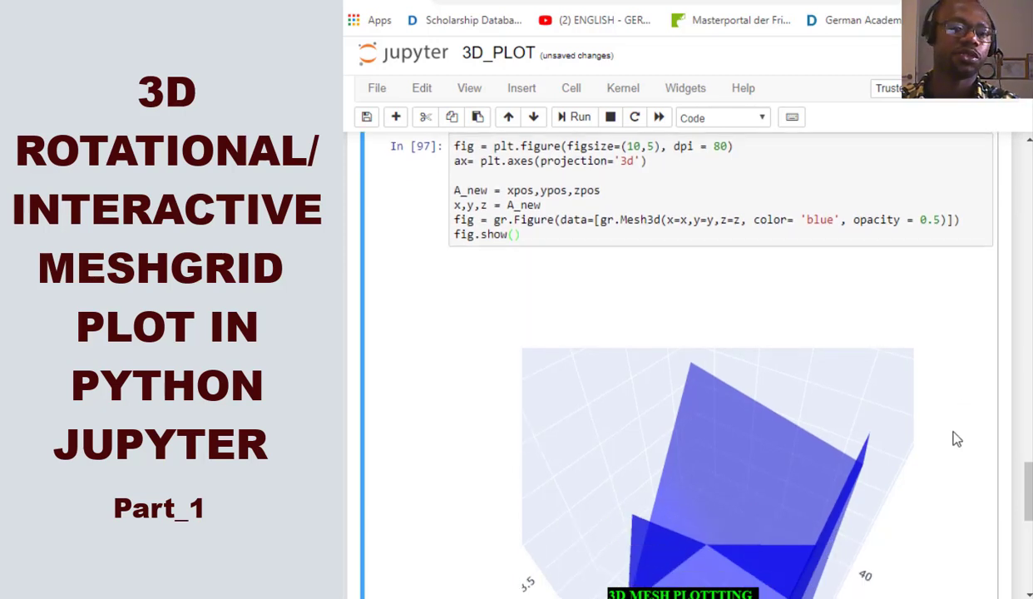
{"action": "scroll", "scroll_direction": "down", "scroll_amount": 3}
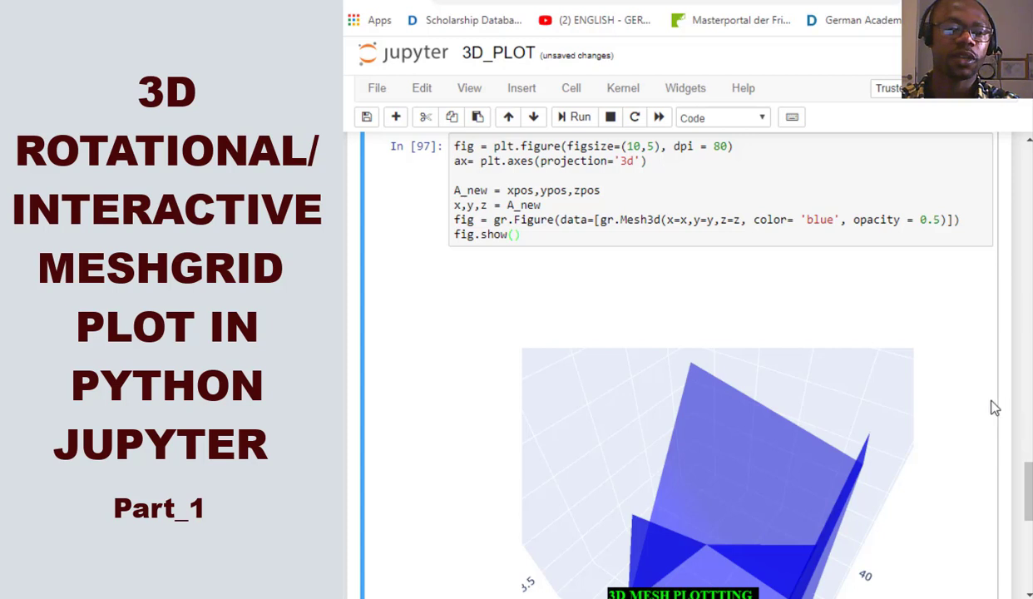
{"action": "mouse_move", "coordinate": [930, 406]}
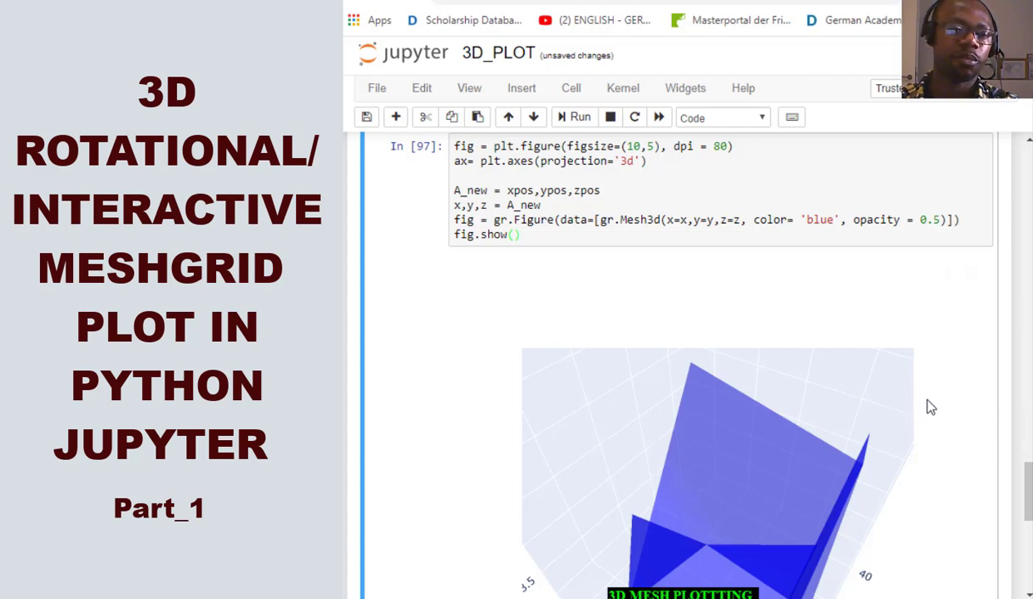
{"action": "mouse_move", "coordinate": [937, 384]}
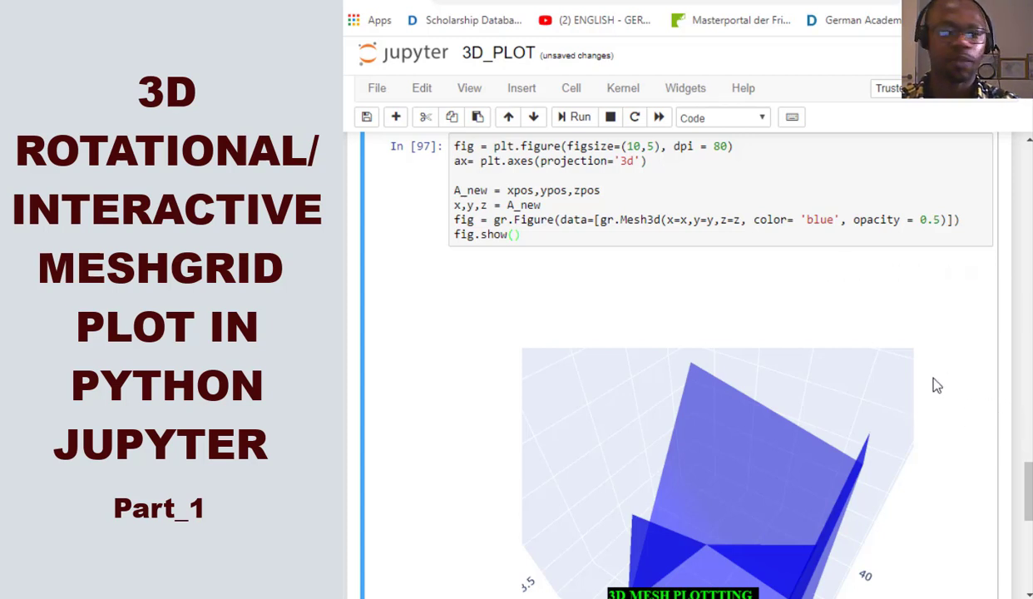
{"action": "mouse_move", "coordinate": [985, 488]}
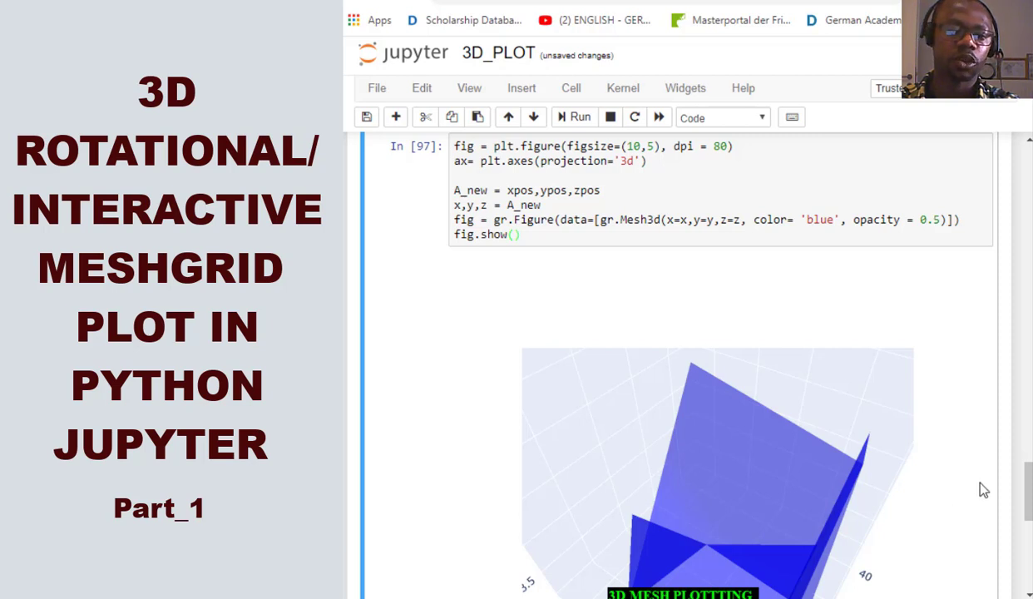
{"action": "scroll", "scroll_direction": "down", "scroll_amount": 3}
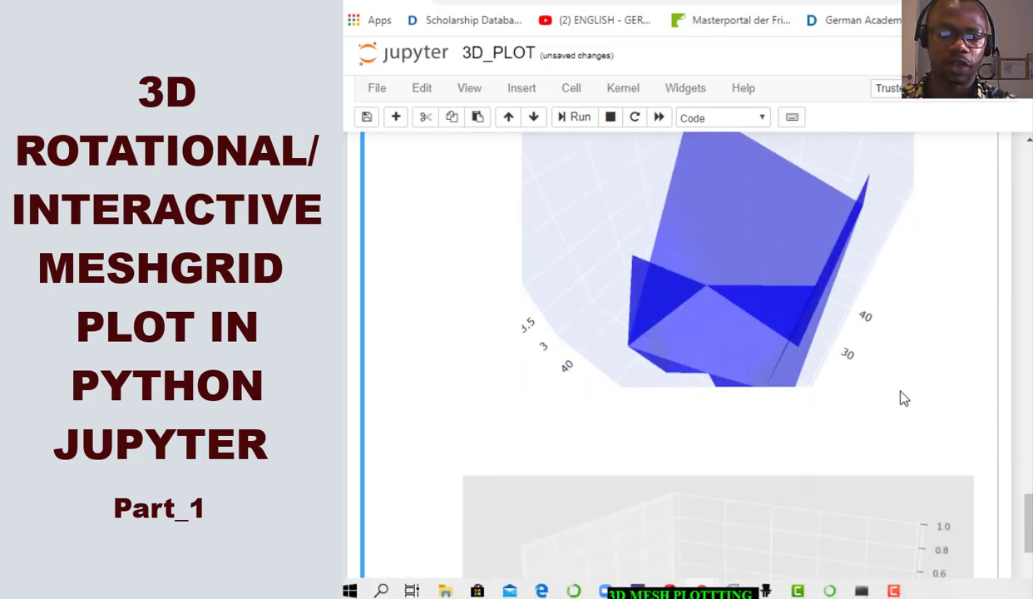